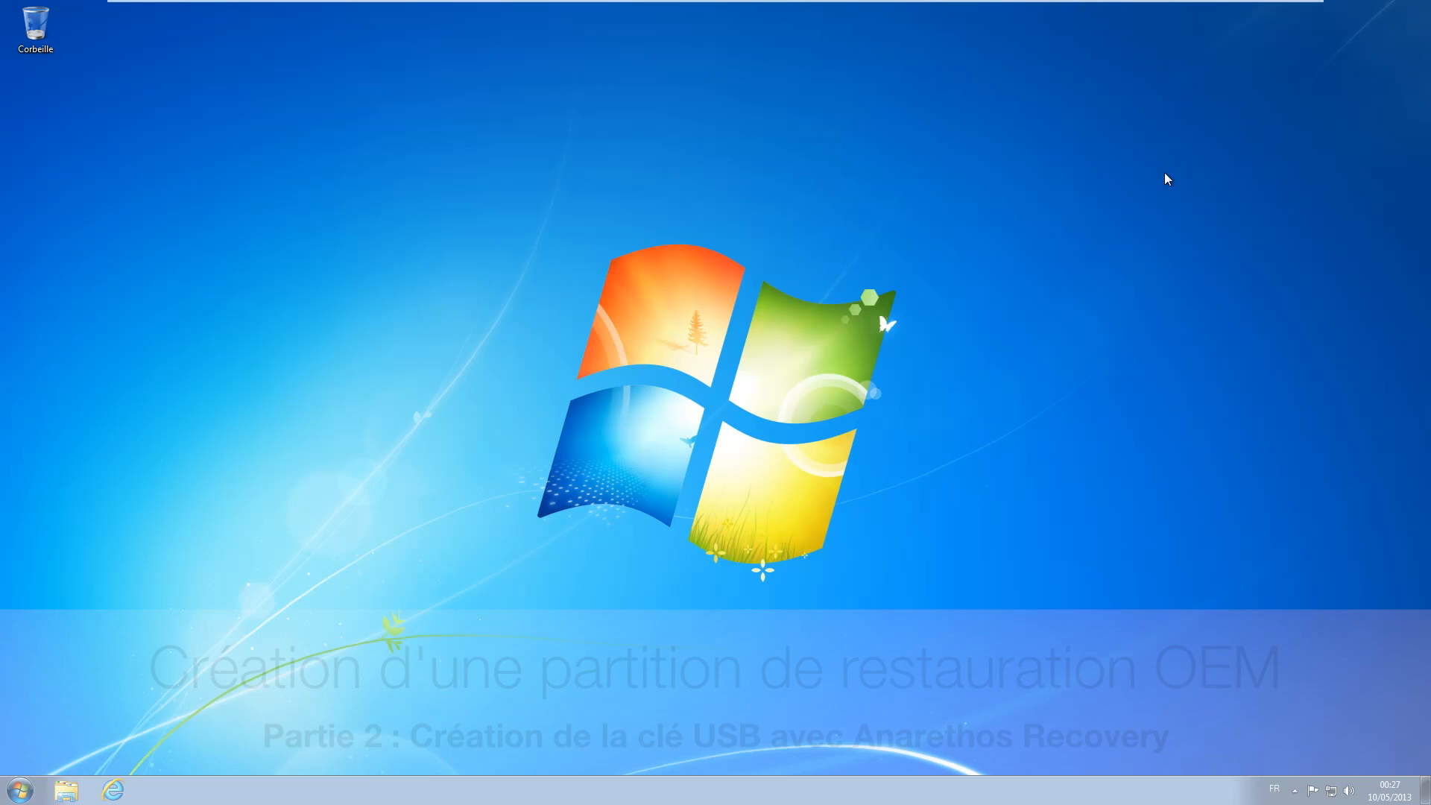
- Launch the Windows AIK kit setup from the DVD, allowing UAC
click(18, 789)
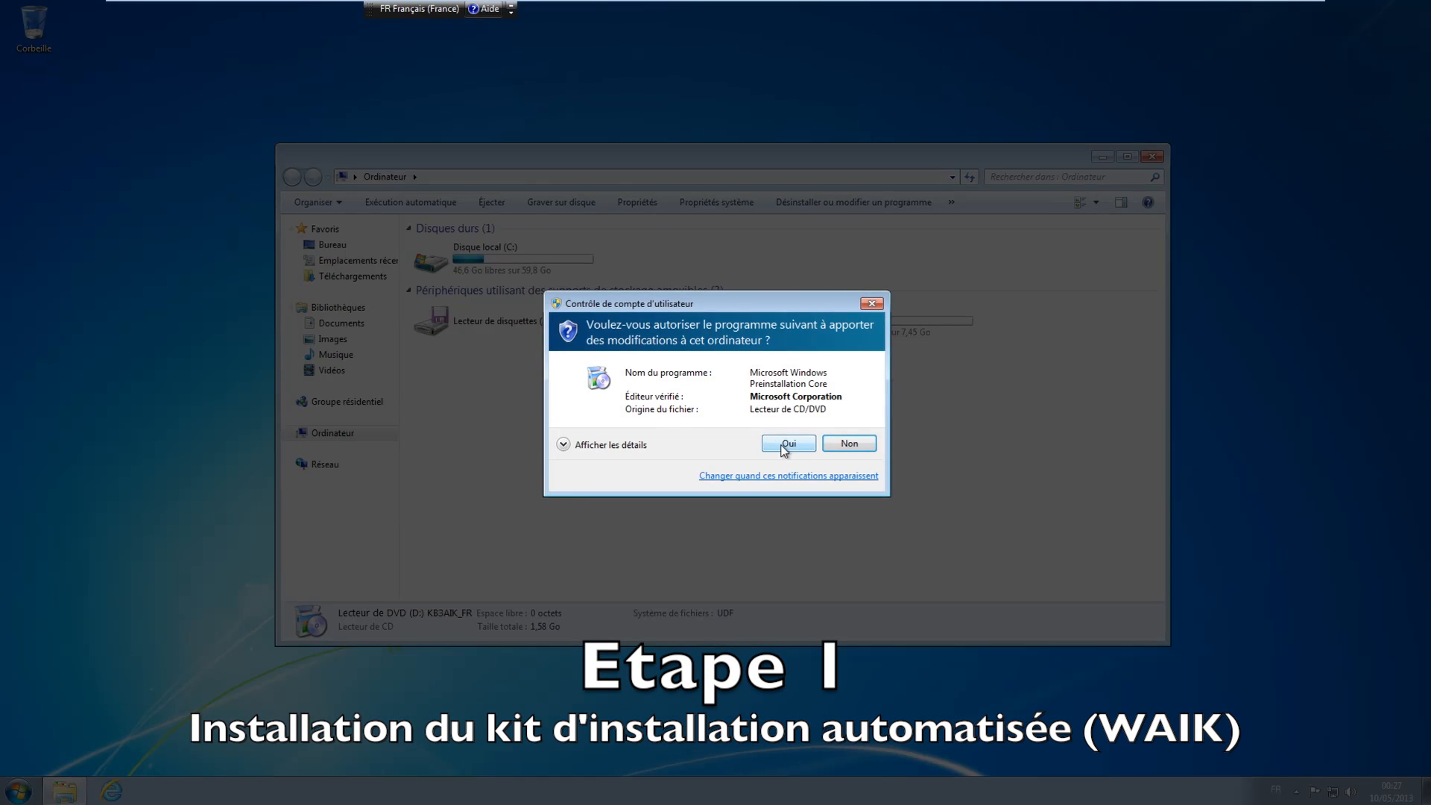
click(787, 443)
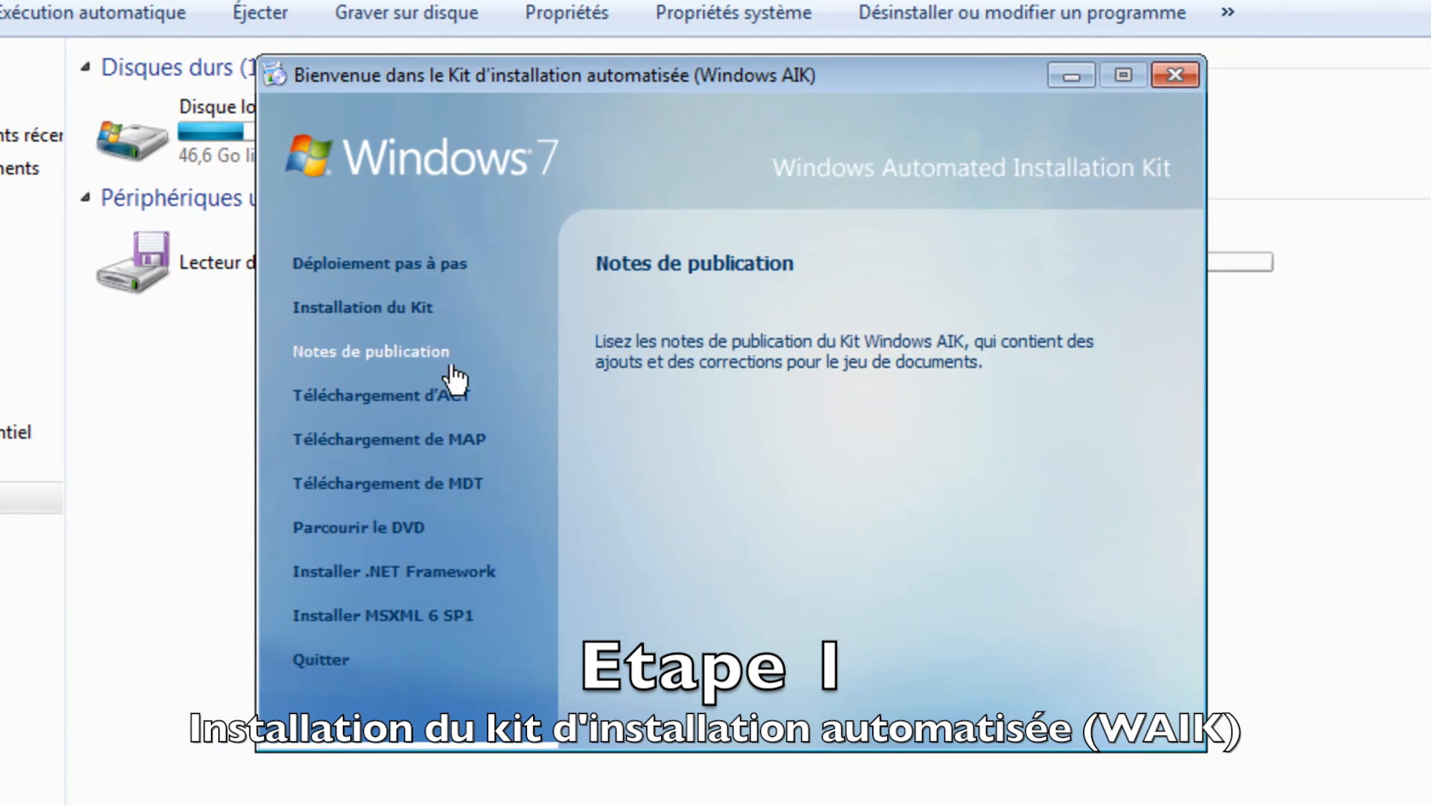
click(356, 307)
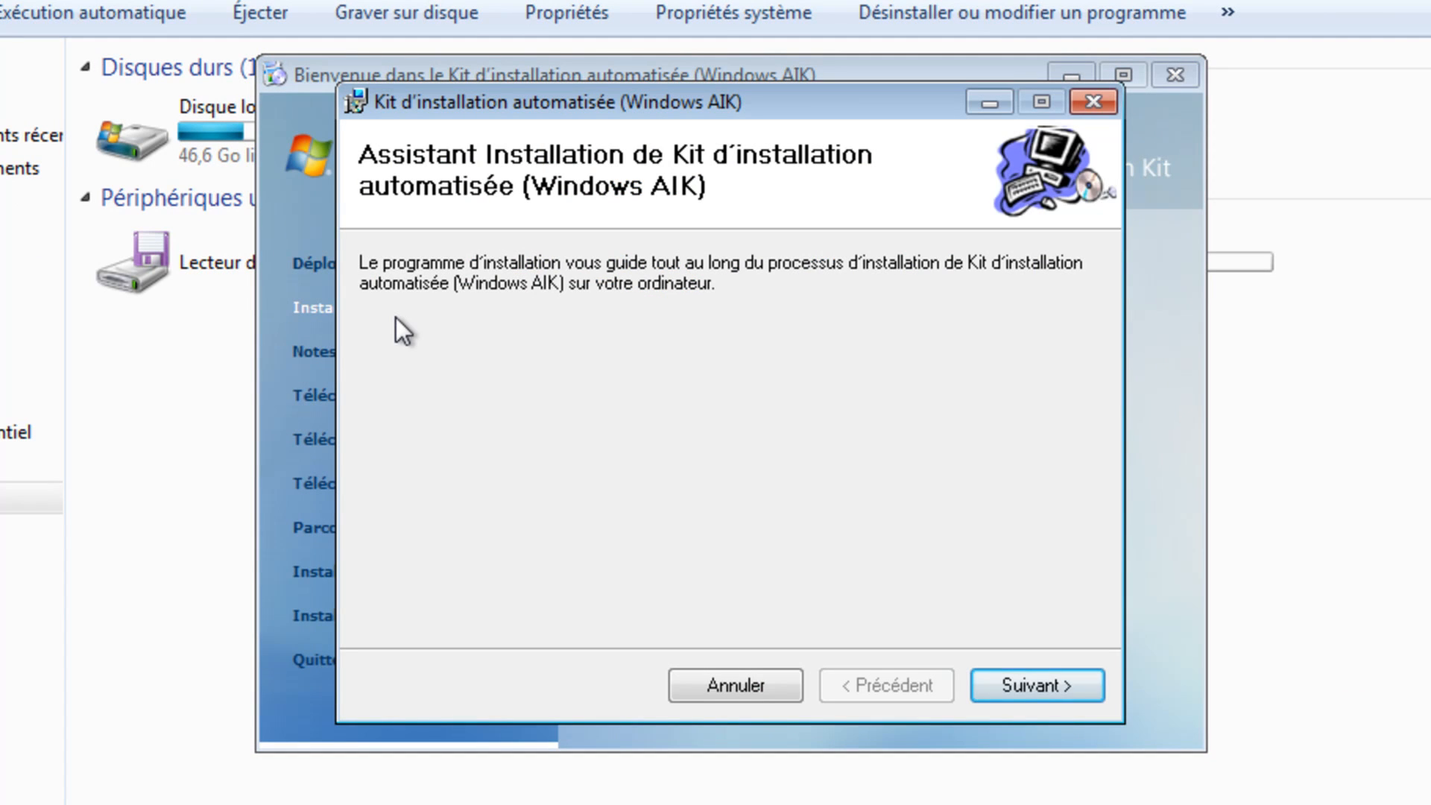
- Accept the licence, keep C:\Program Files\Windows AIK\ for Tout le monde, and install
click(1035, 684)
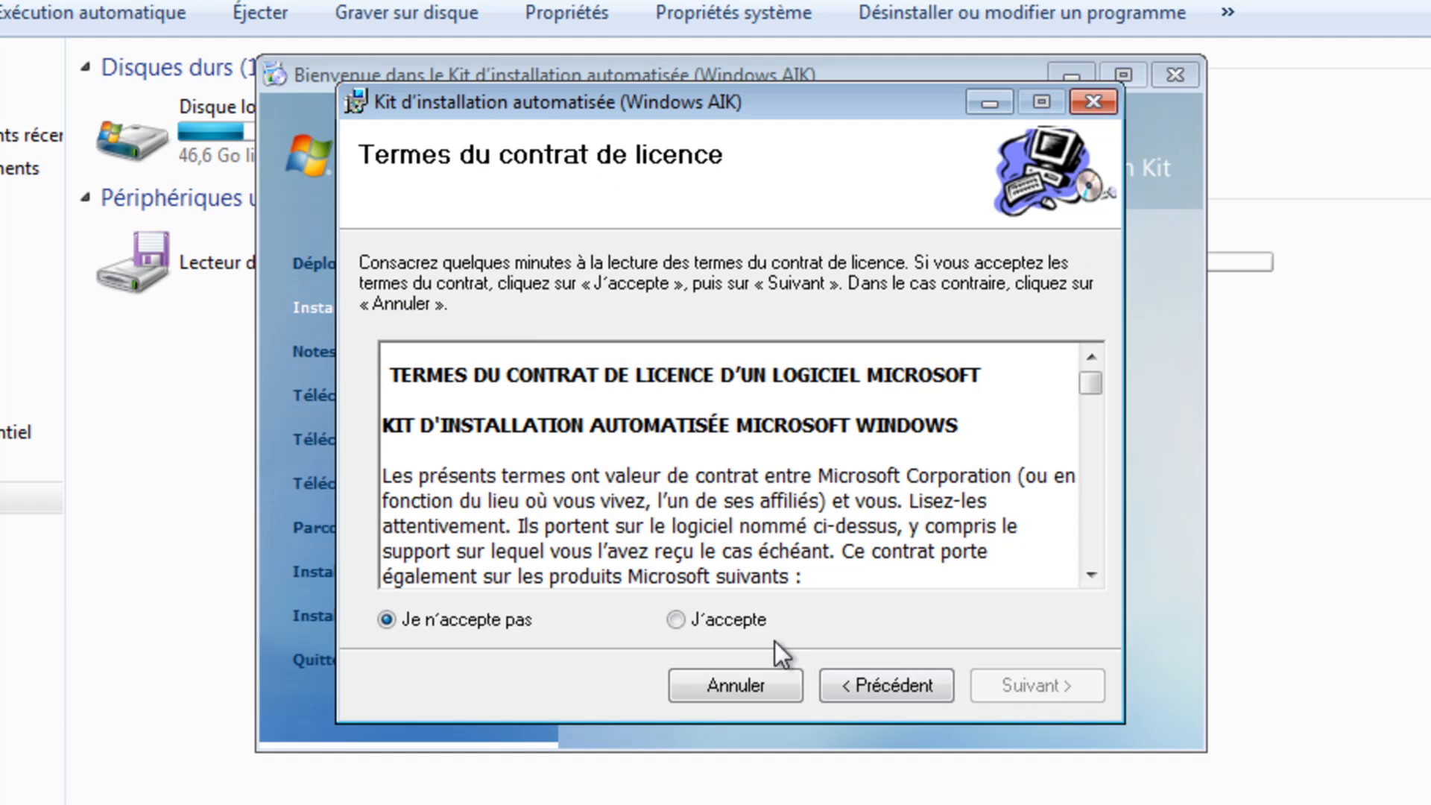
click(1035, 685)
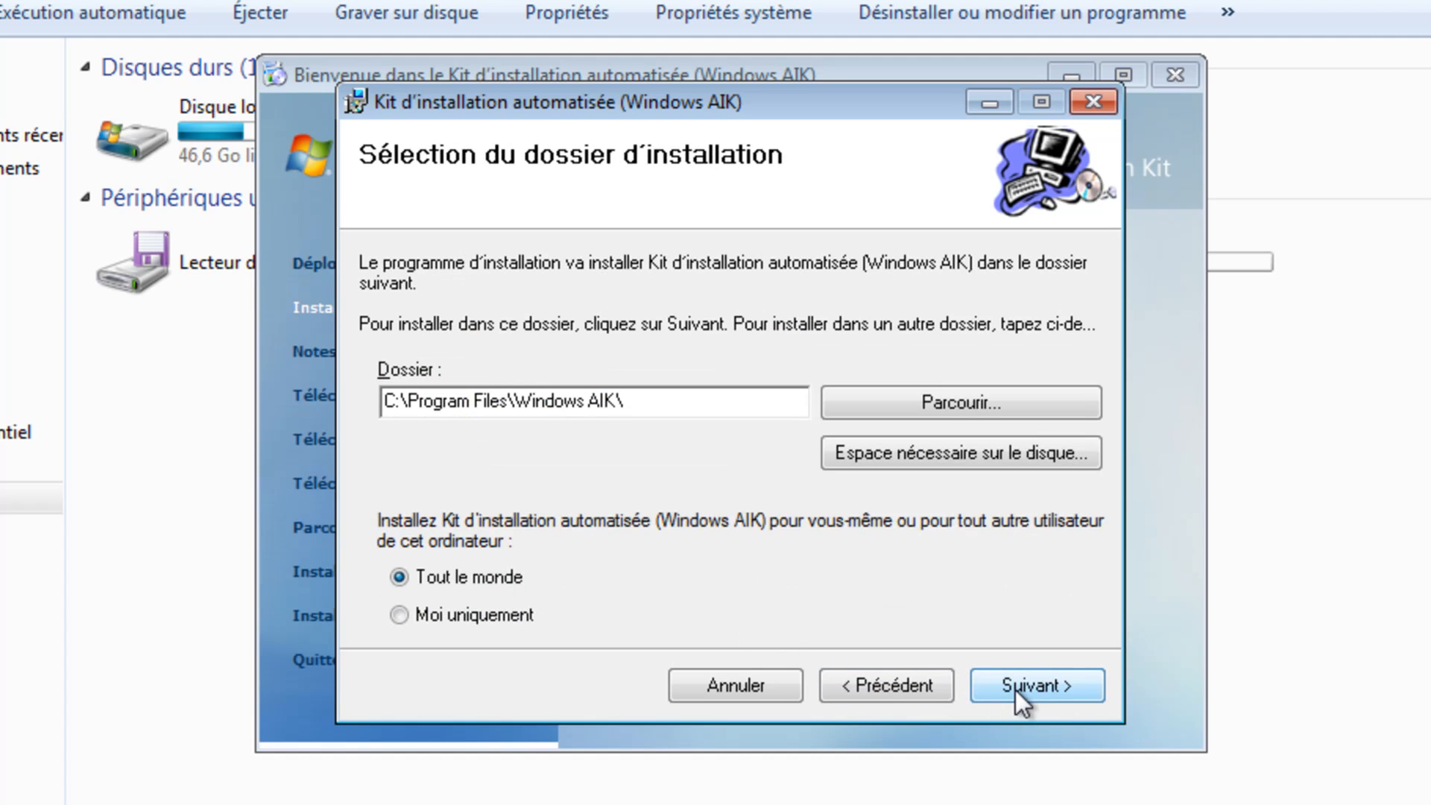
click(1036, 685)
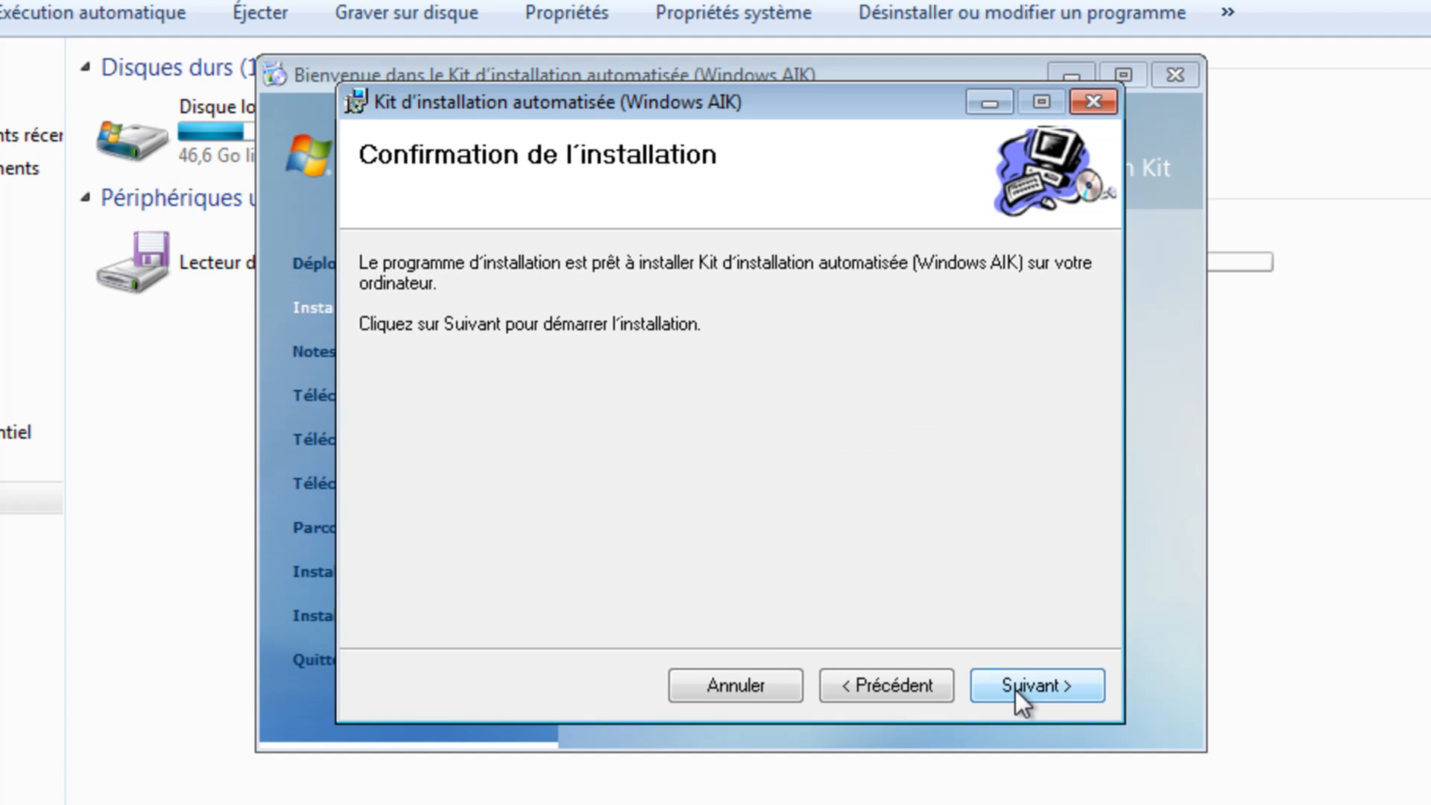
click(1036, 684)
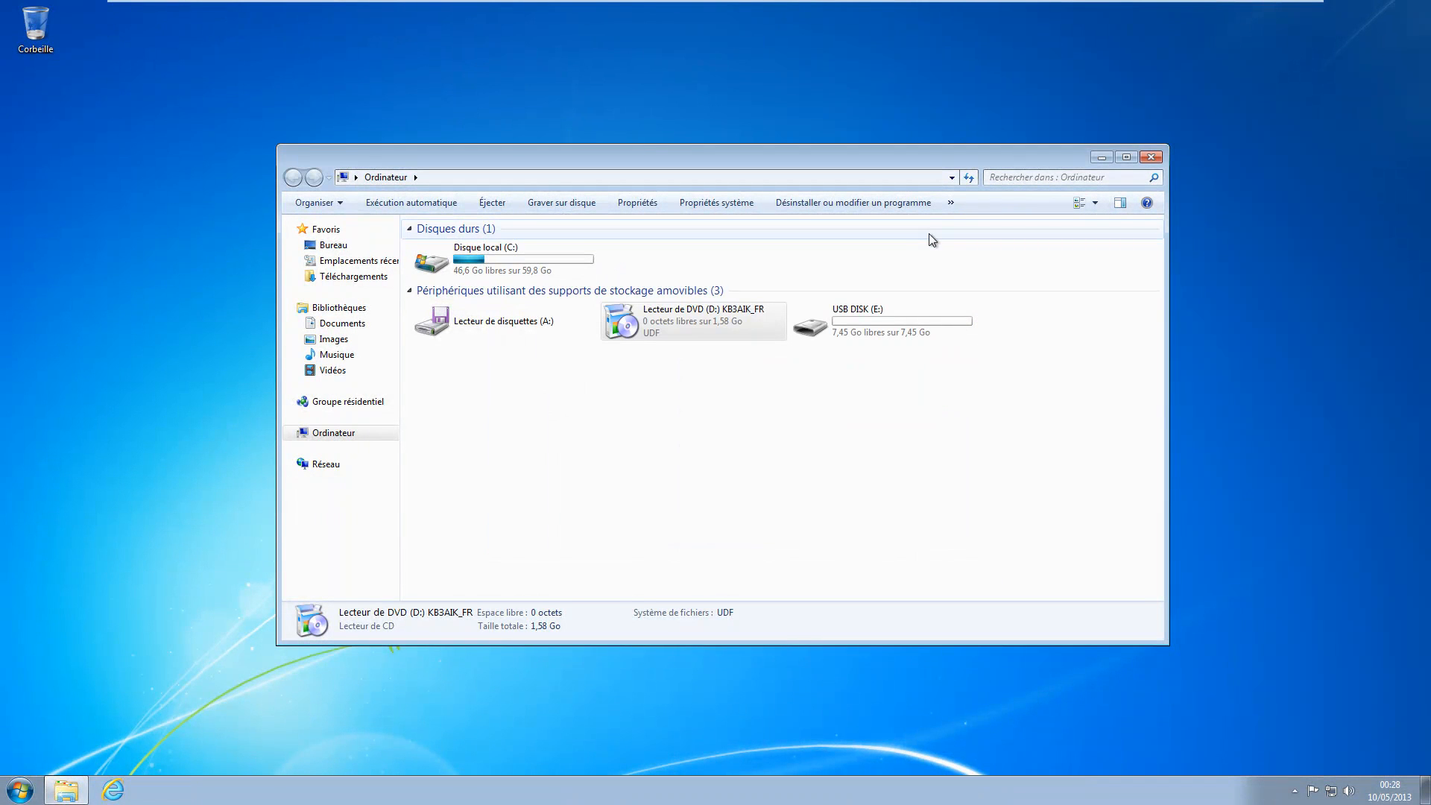
- Search Google for anarethos in Internet Explorer and reach the AnarethoS Place site
click(1152, 157)
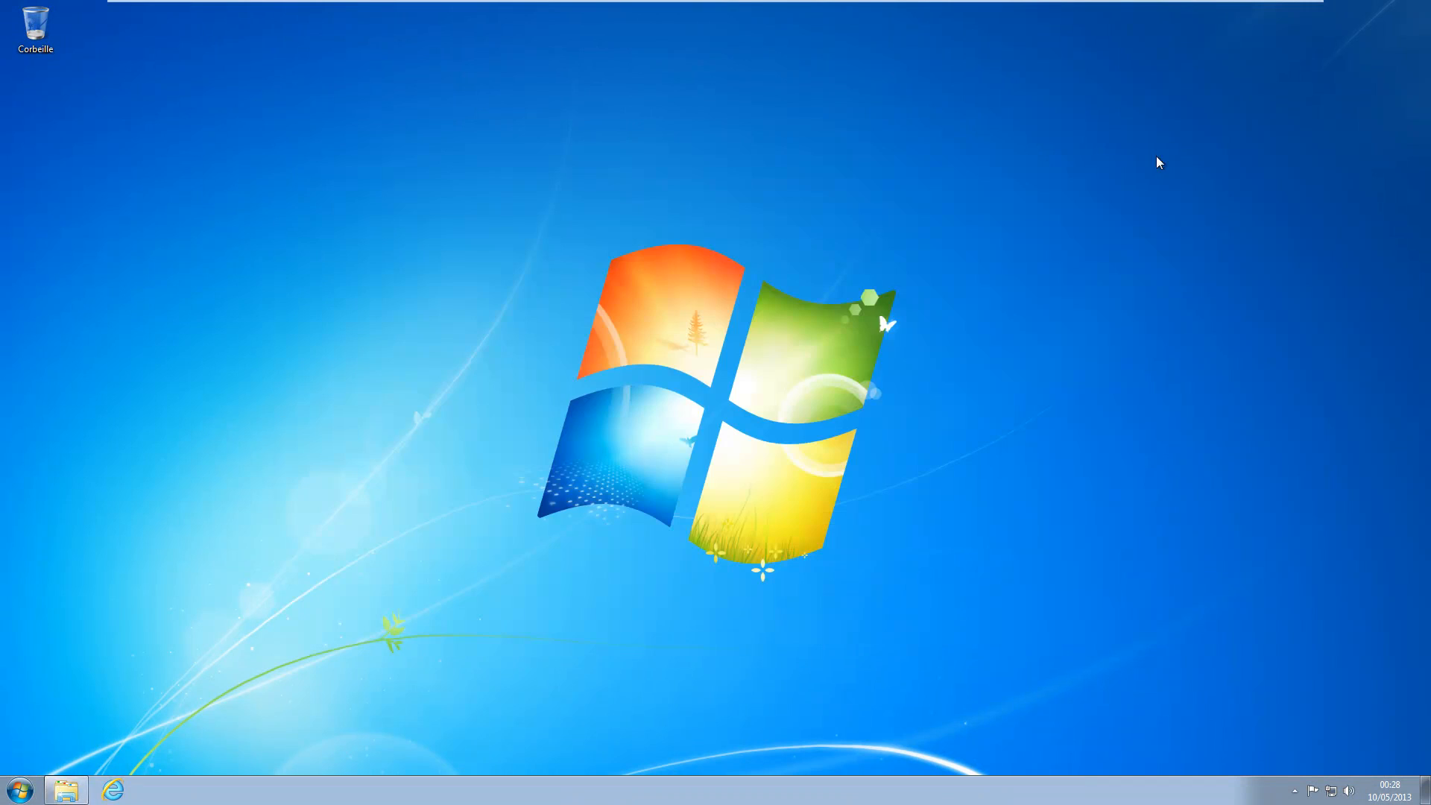
click(112, 790)
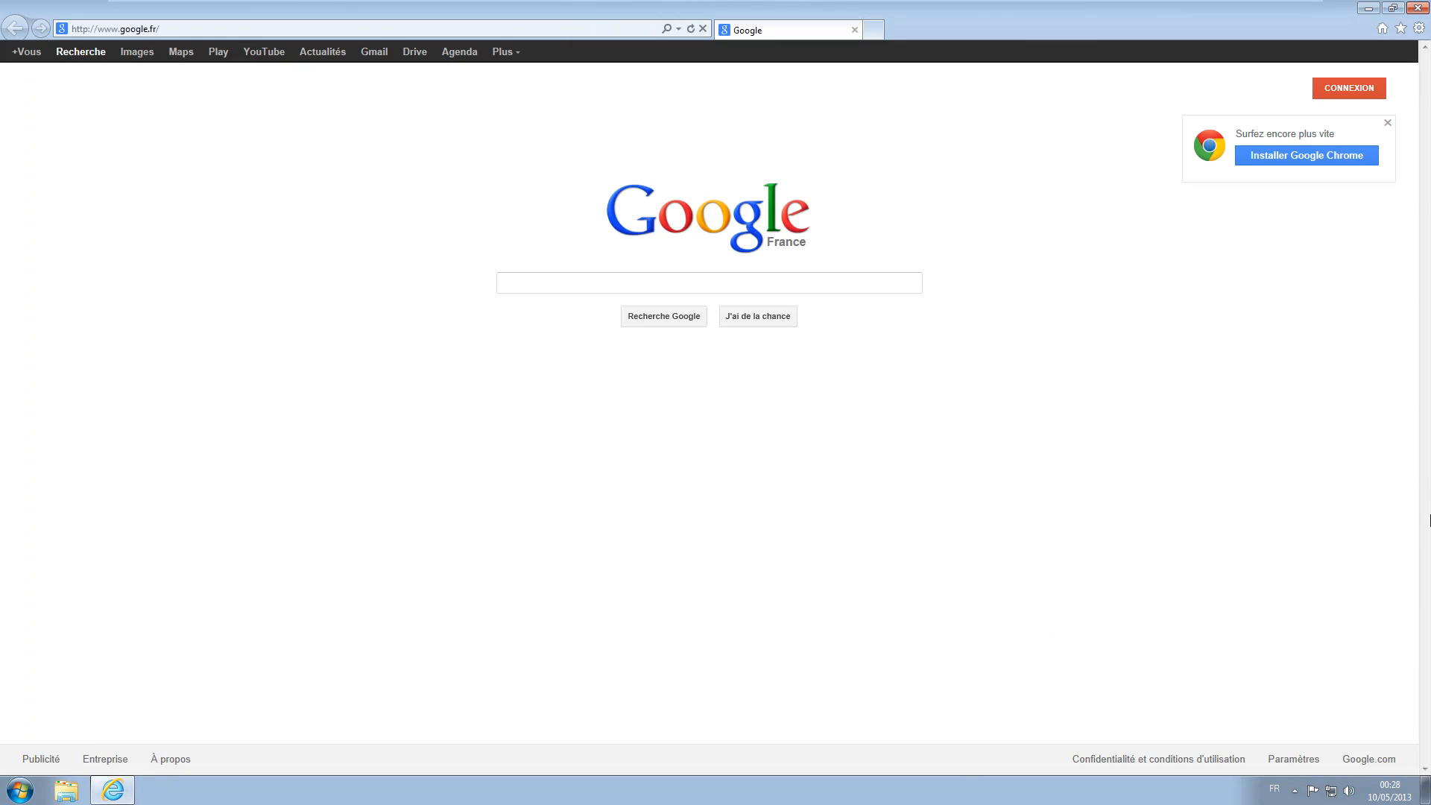
click(707, 282)
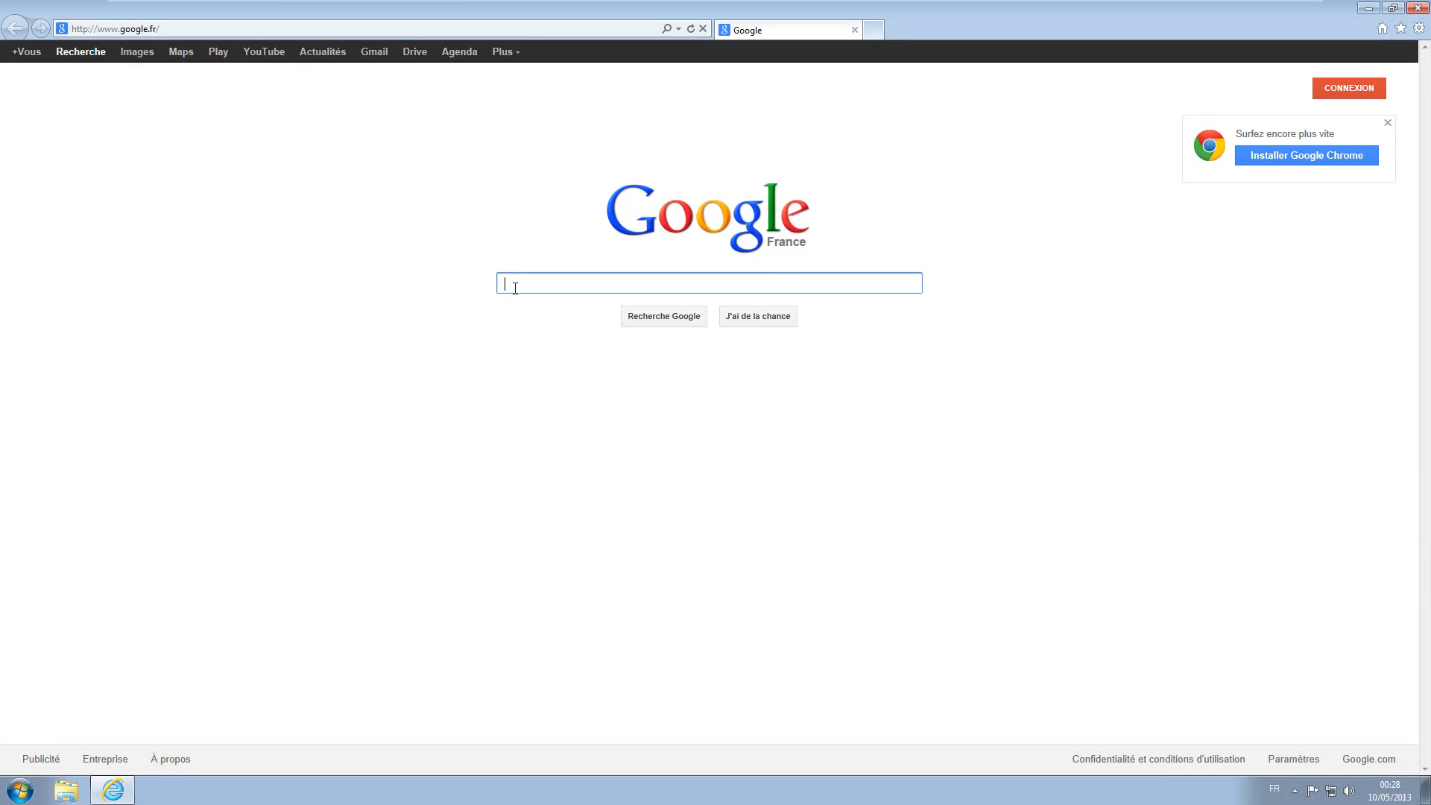
text(anarethos)
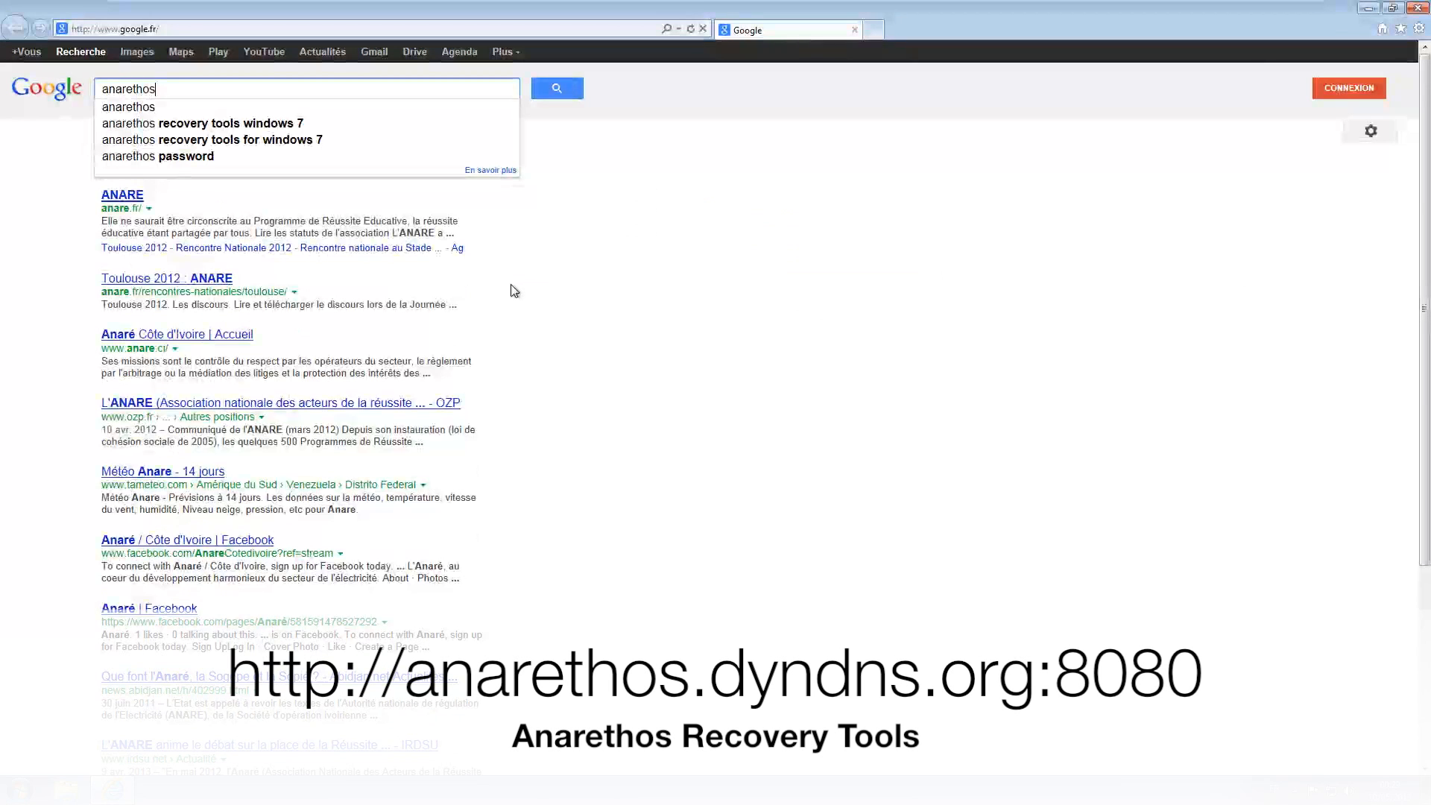
click(556, 88)
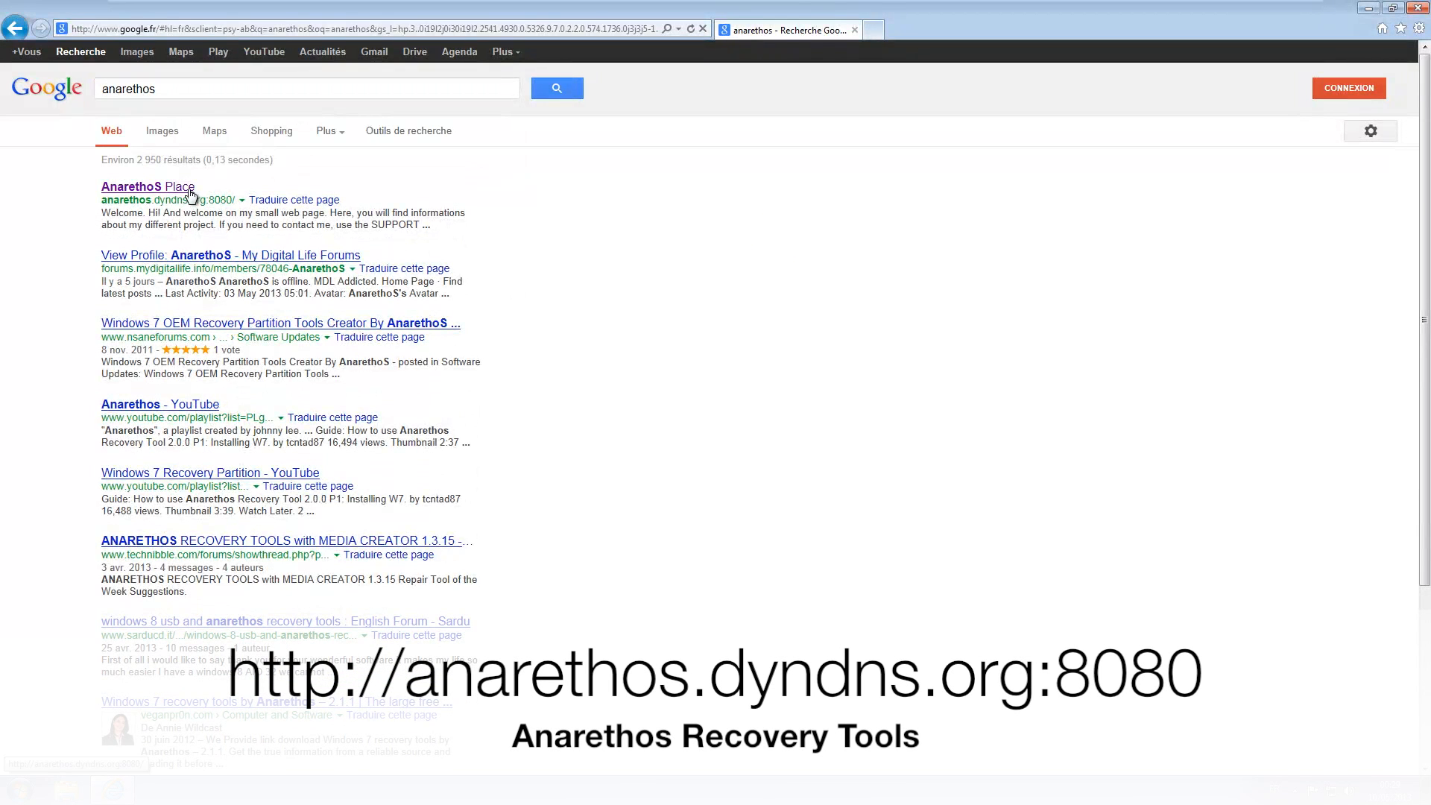
click(146, 188)
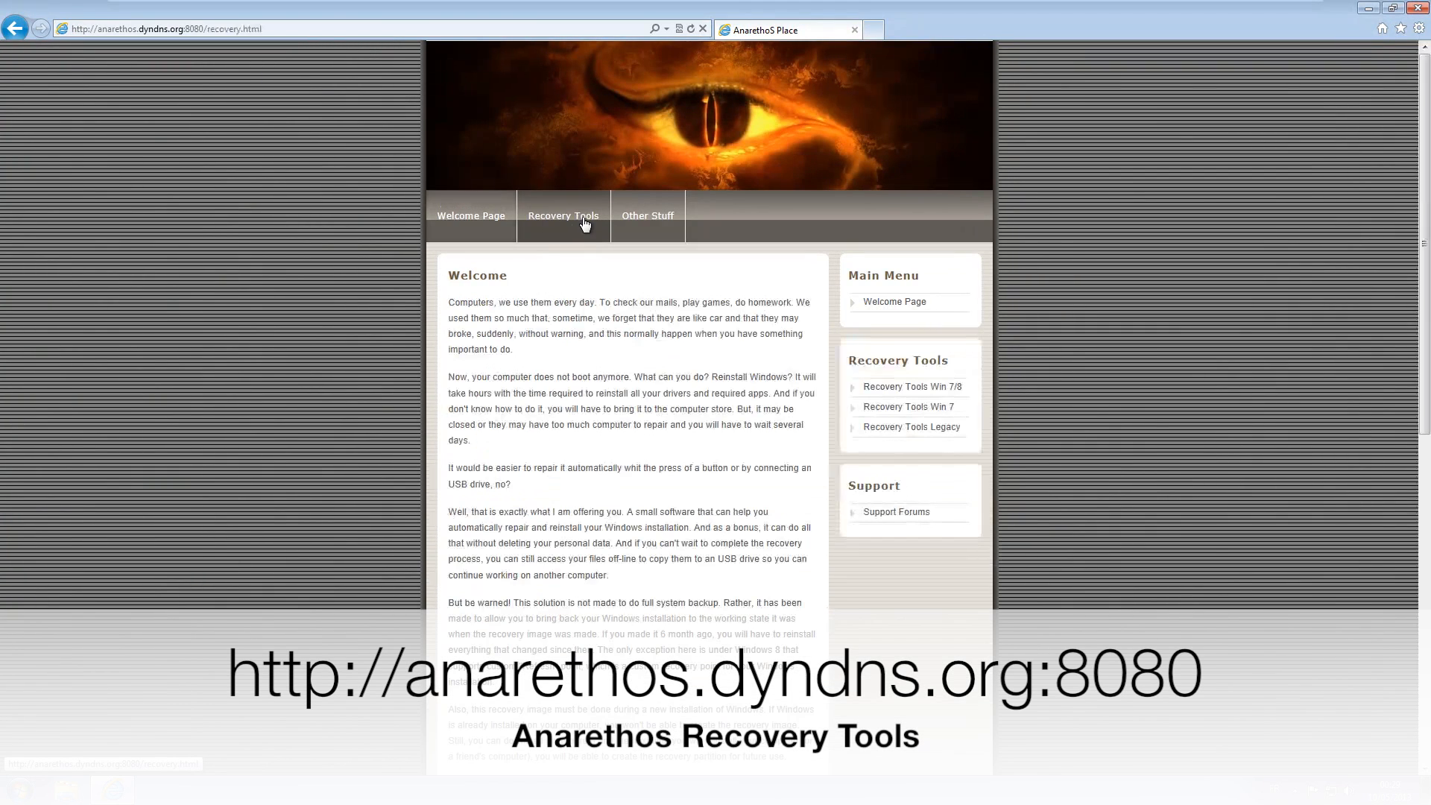
- From Recovery Tools Win 7, download the Basic1.3.15.rar software archive with Enregistrer
click(909, 386)
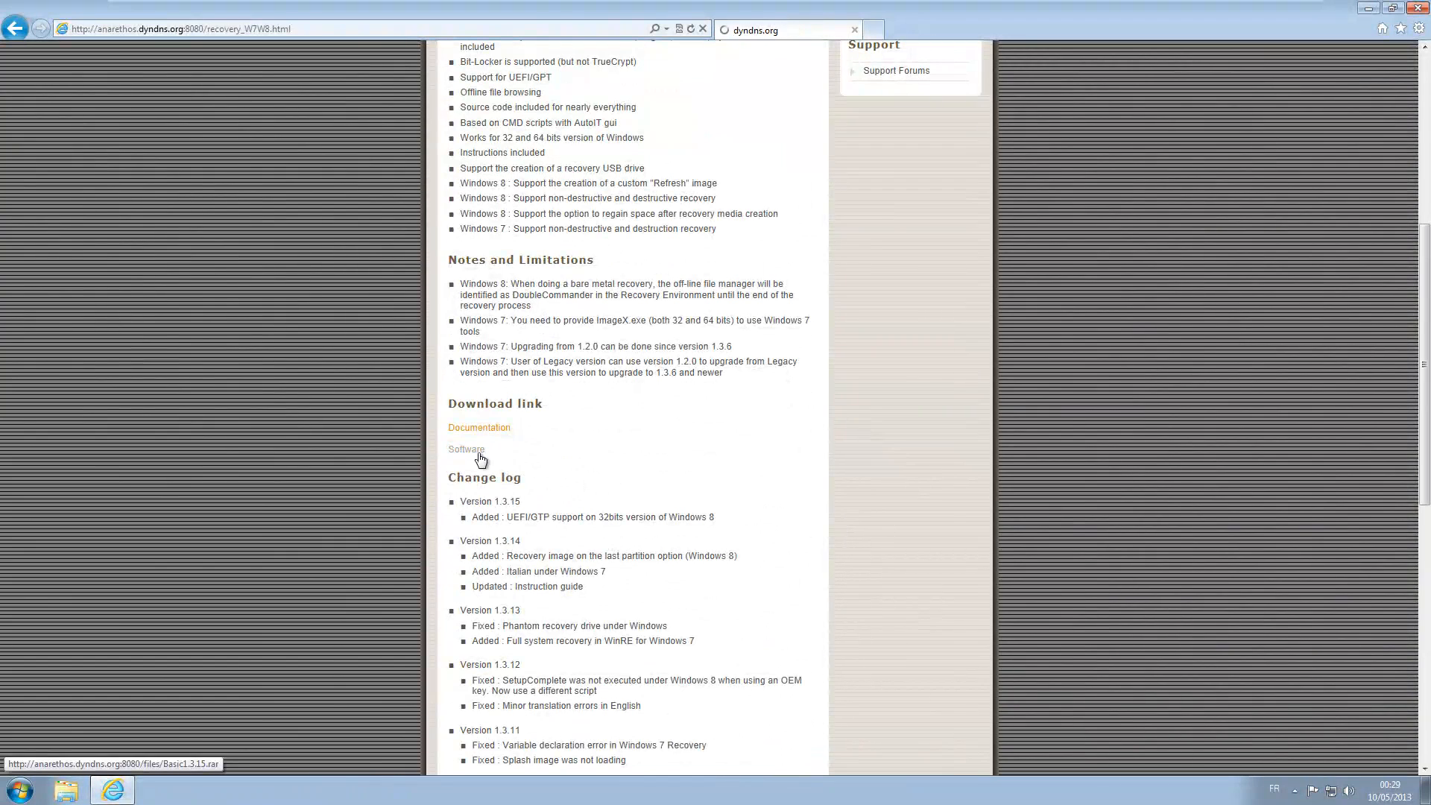
click(466, 449)
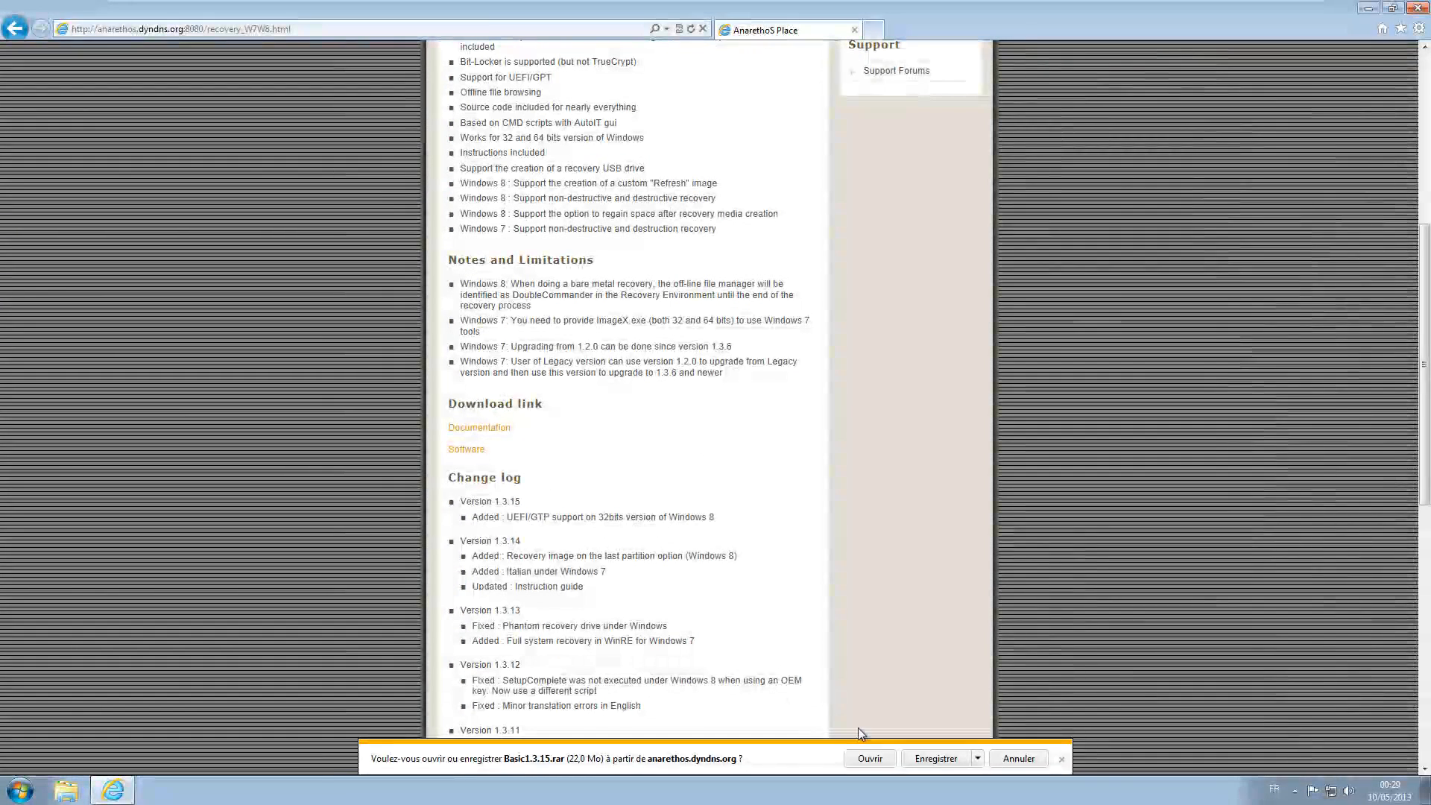
click(933, 759)
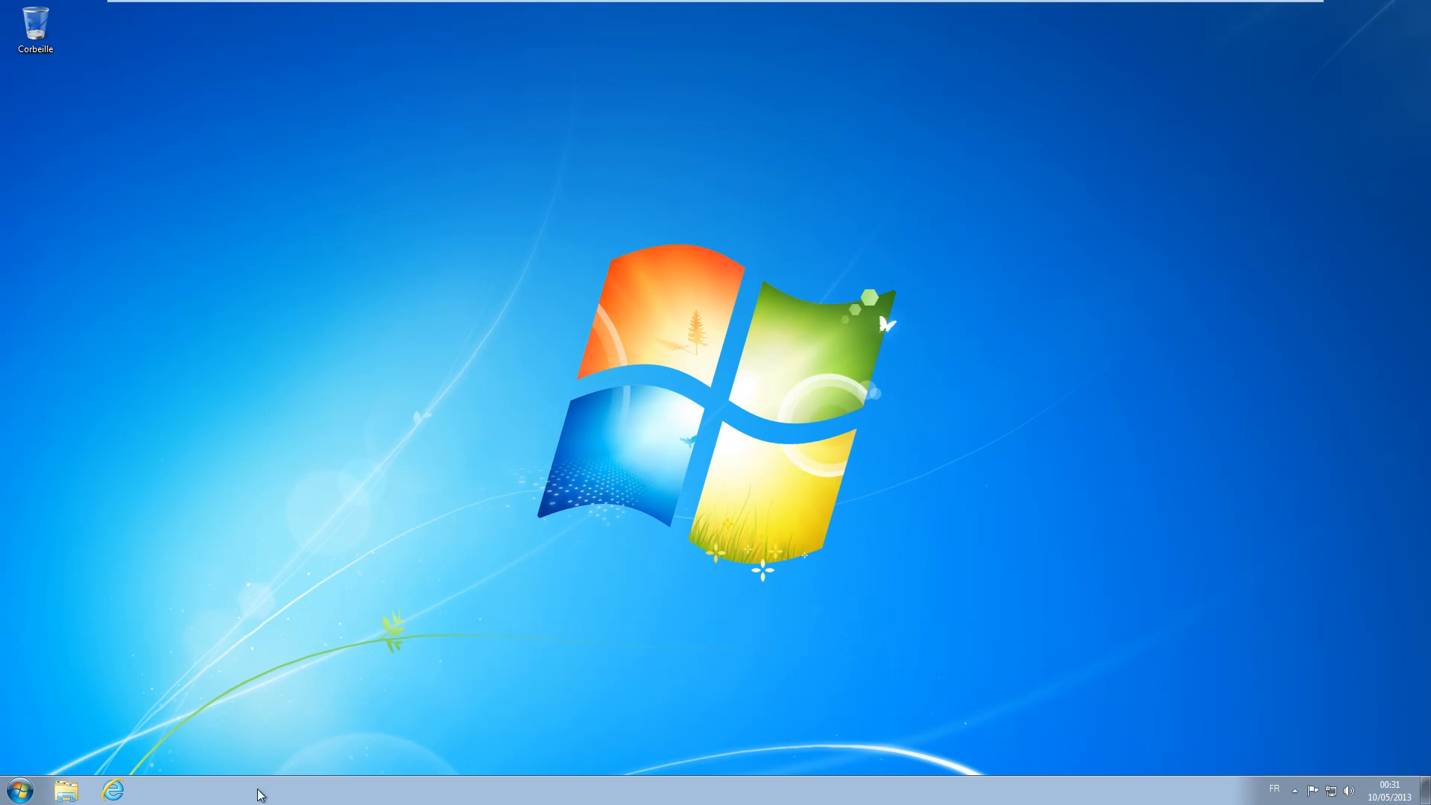
- Extract the Basic1.3.15 archive in the Téléchargements folder with Extraire ici
click(64, 790)
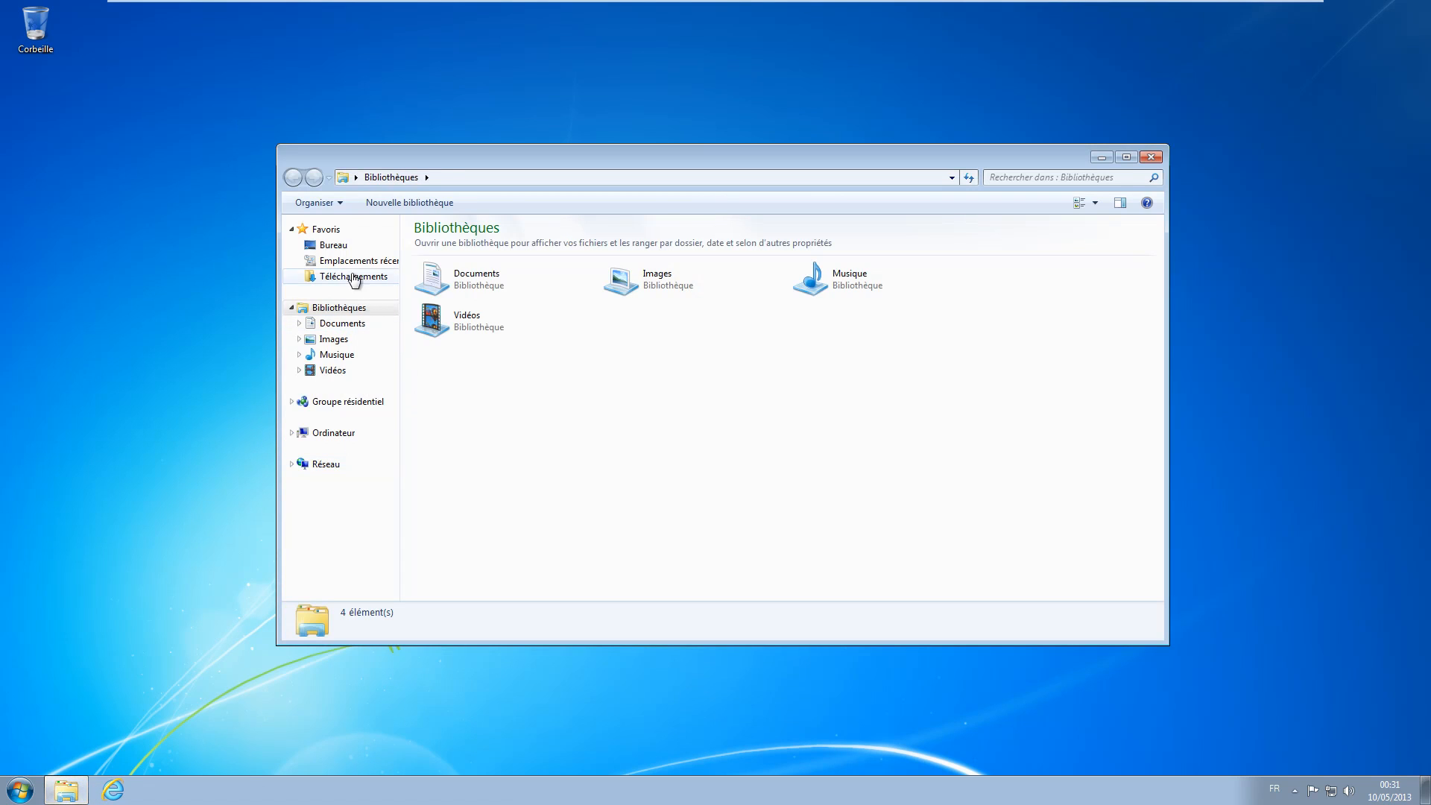
right_click(447, 245)
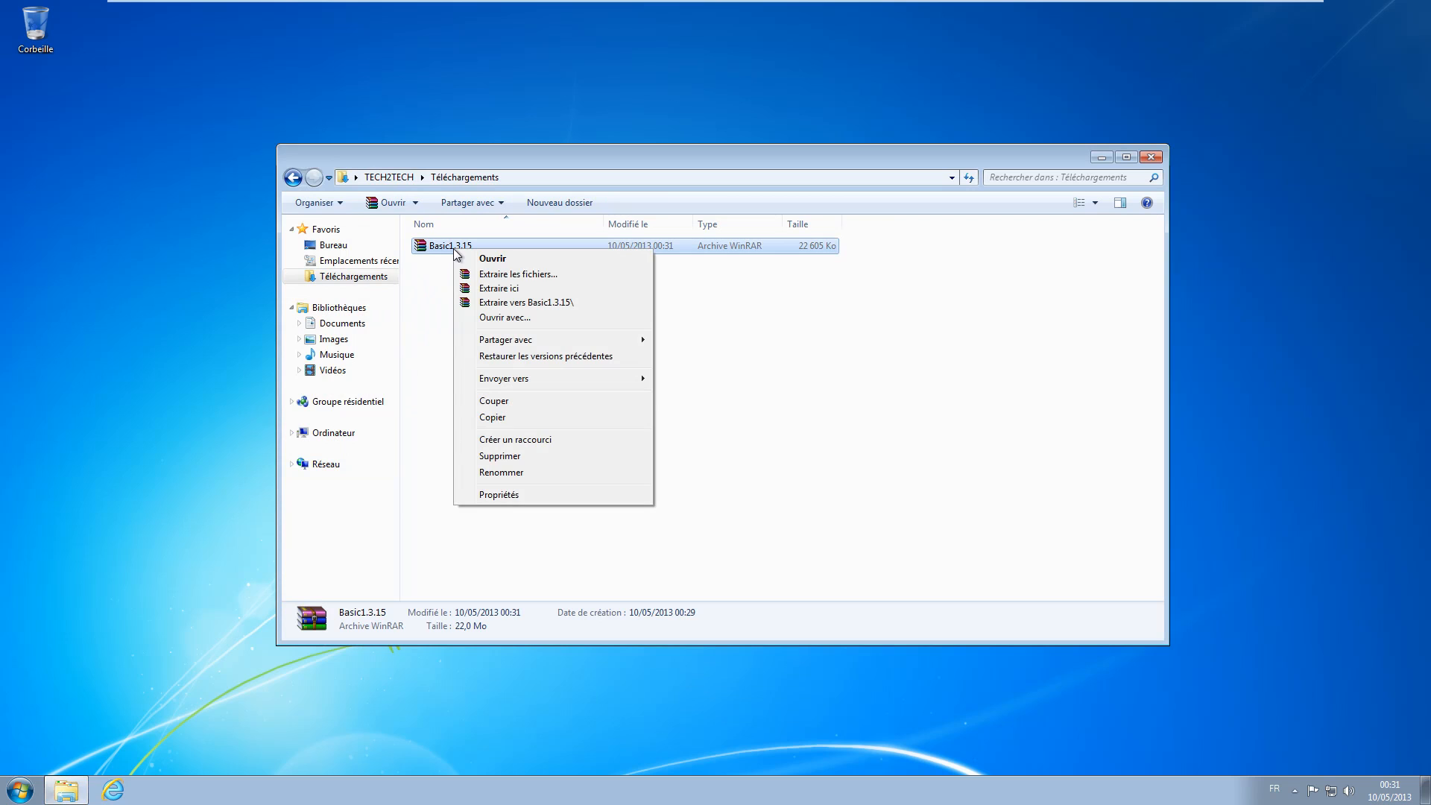
click(527, 302)
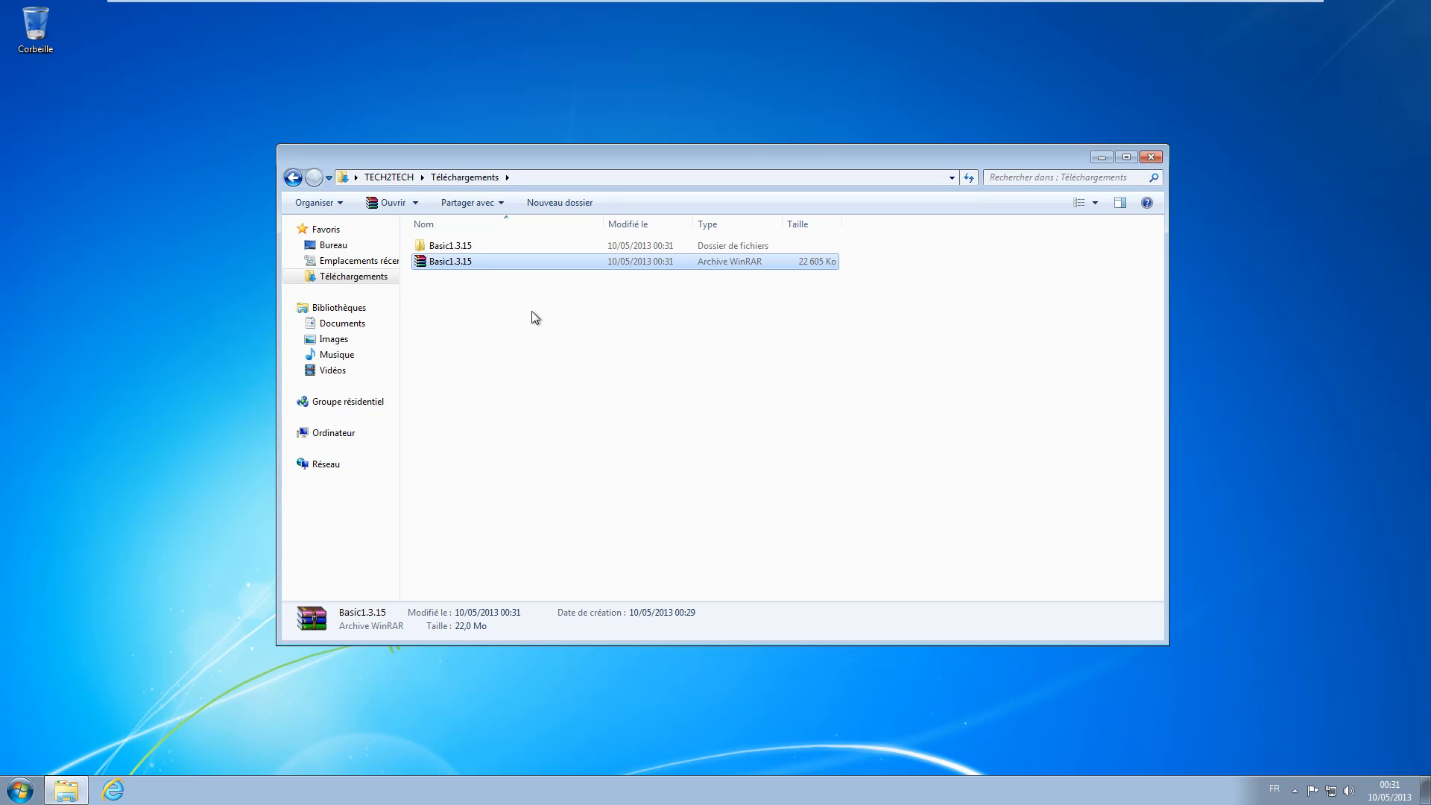
- Browse into Basic1.3.15's WIM - First partition folder
double_click(449, 244)
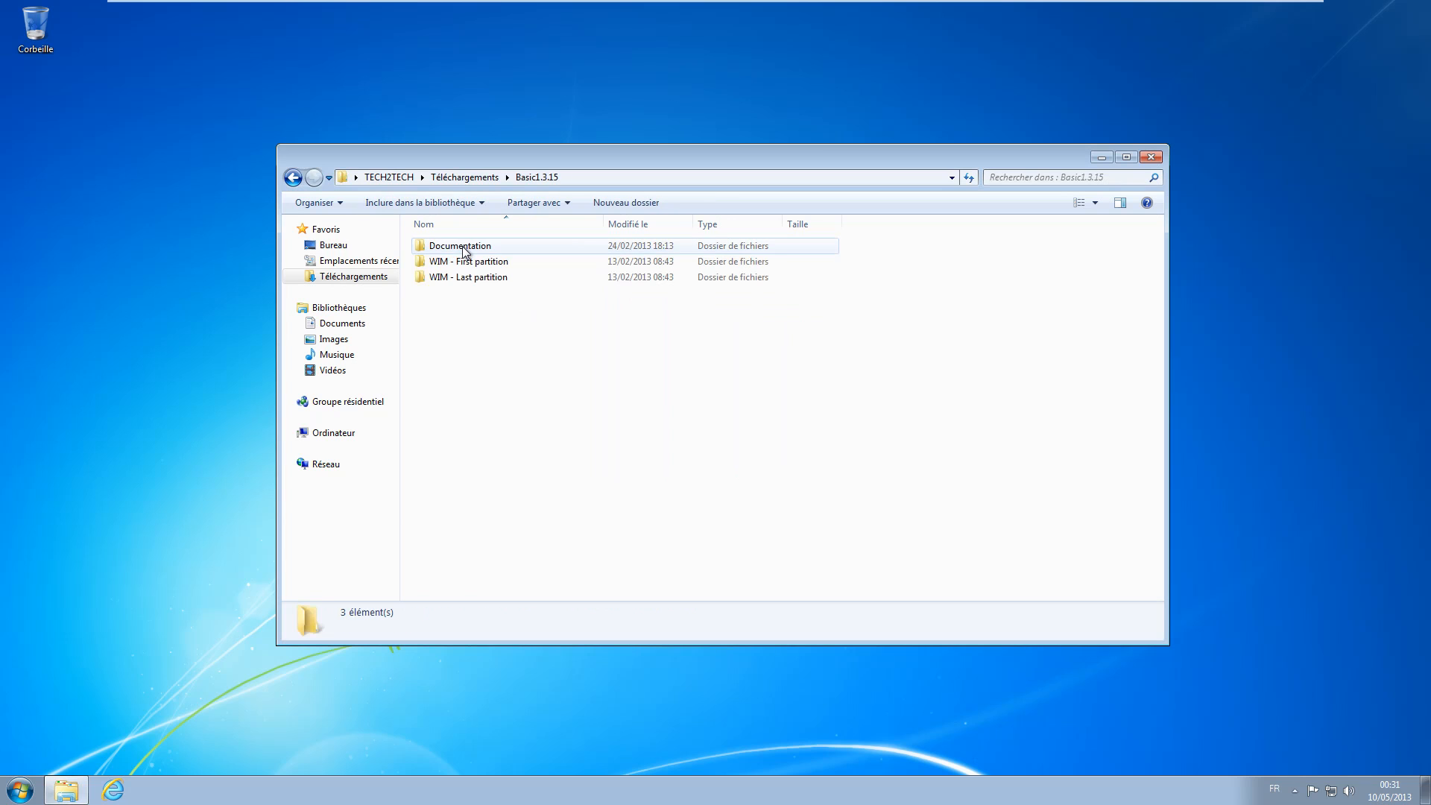
mouse_move(468, 261)
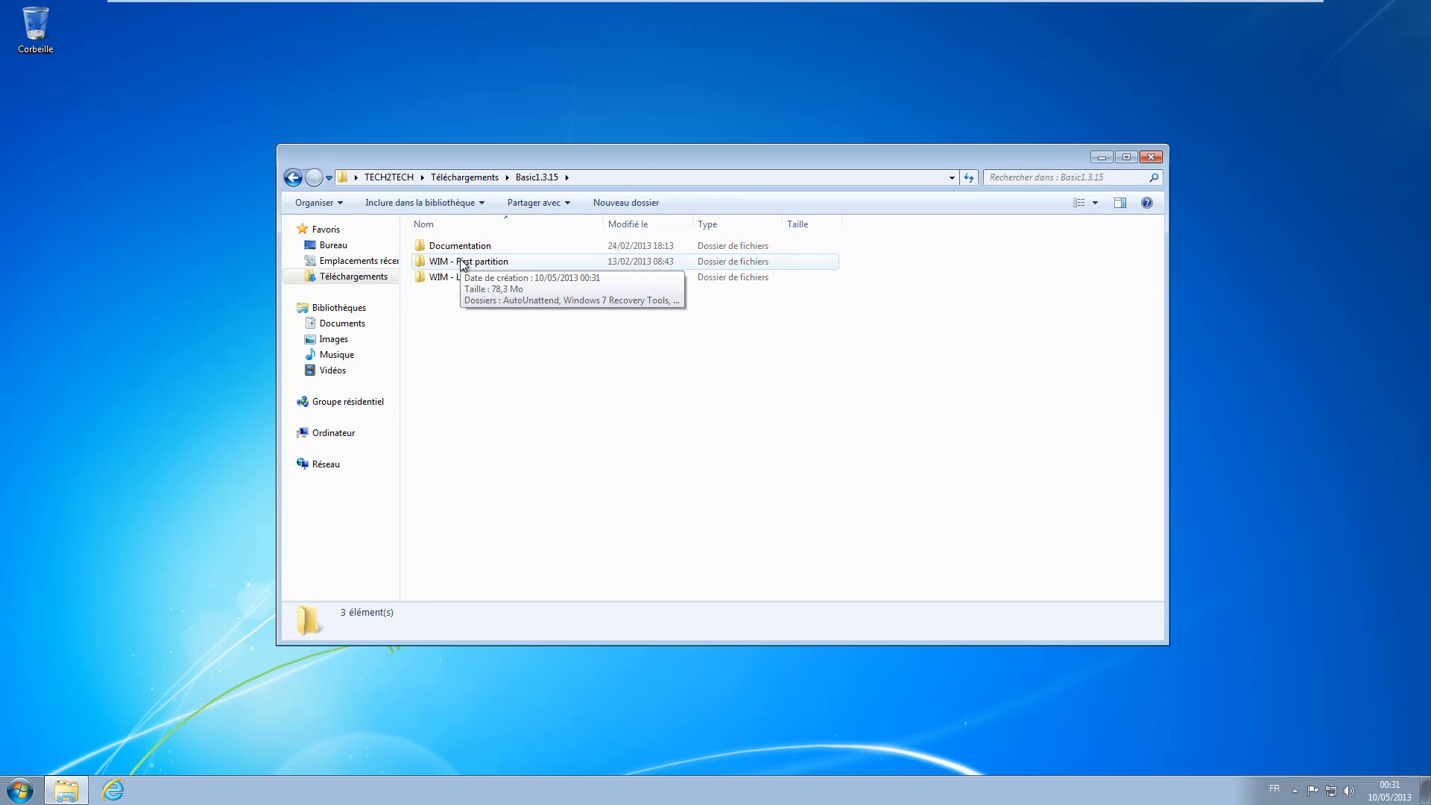
double_click(470, 261)
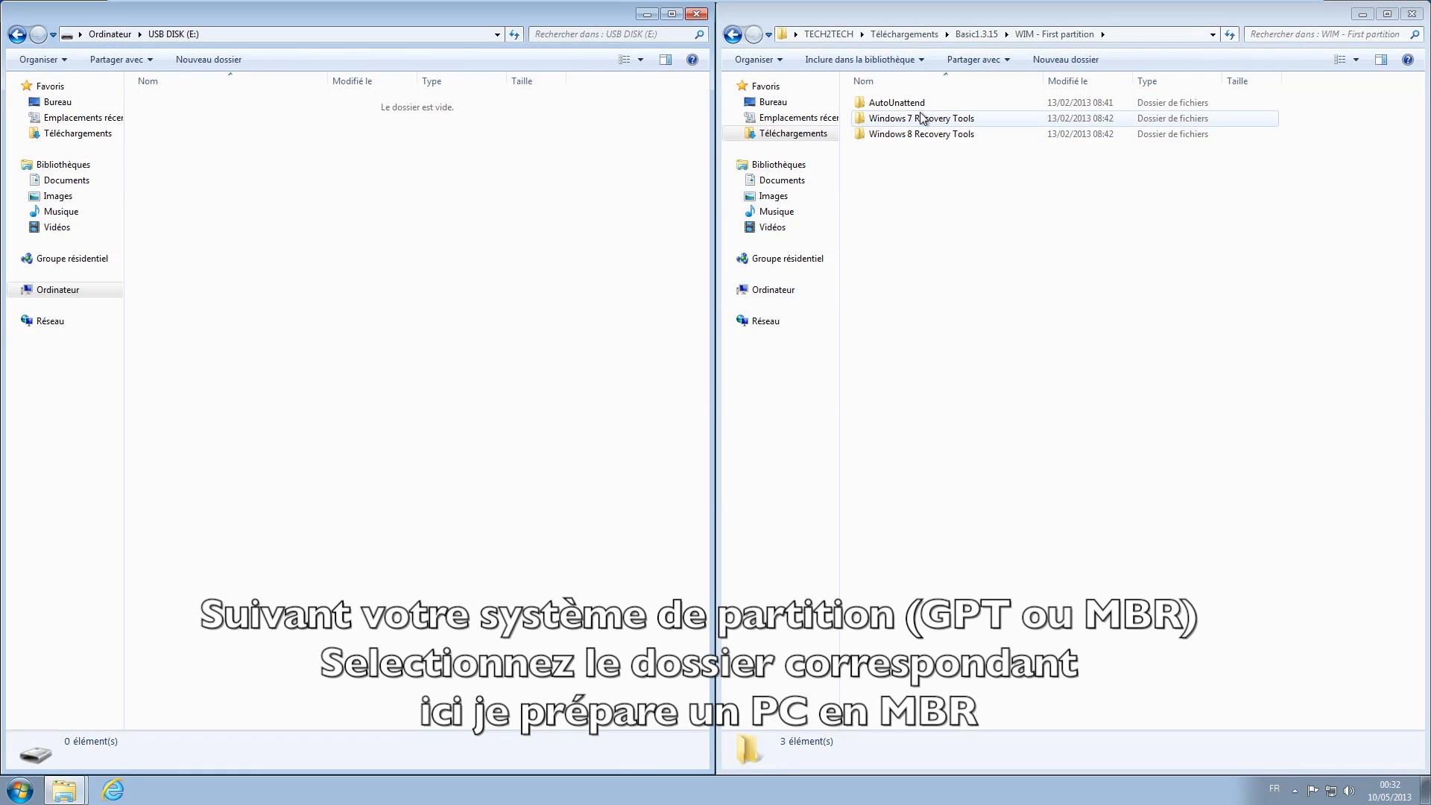
- Reach the AutoUnattend > MBR folder holding Autounattend.xml for the USB key
double_click(893, 101)
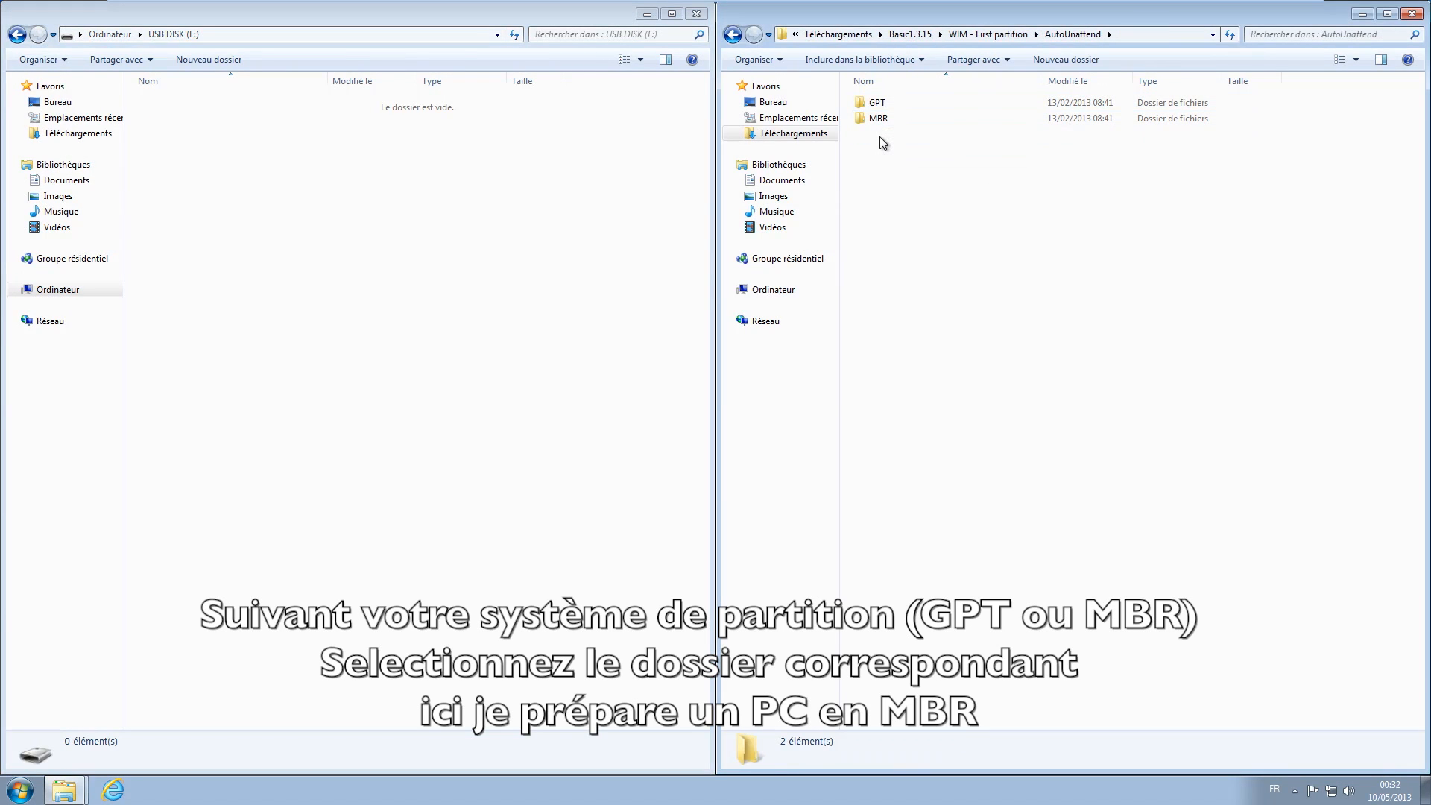
mouse_move(882, 138)
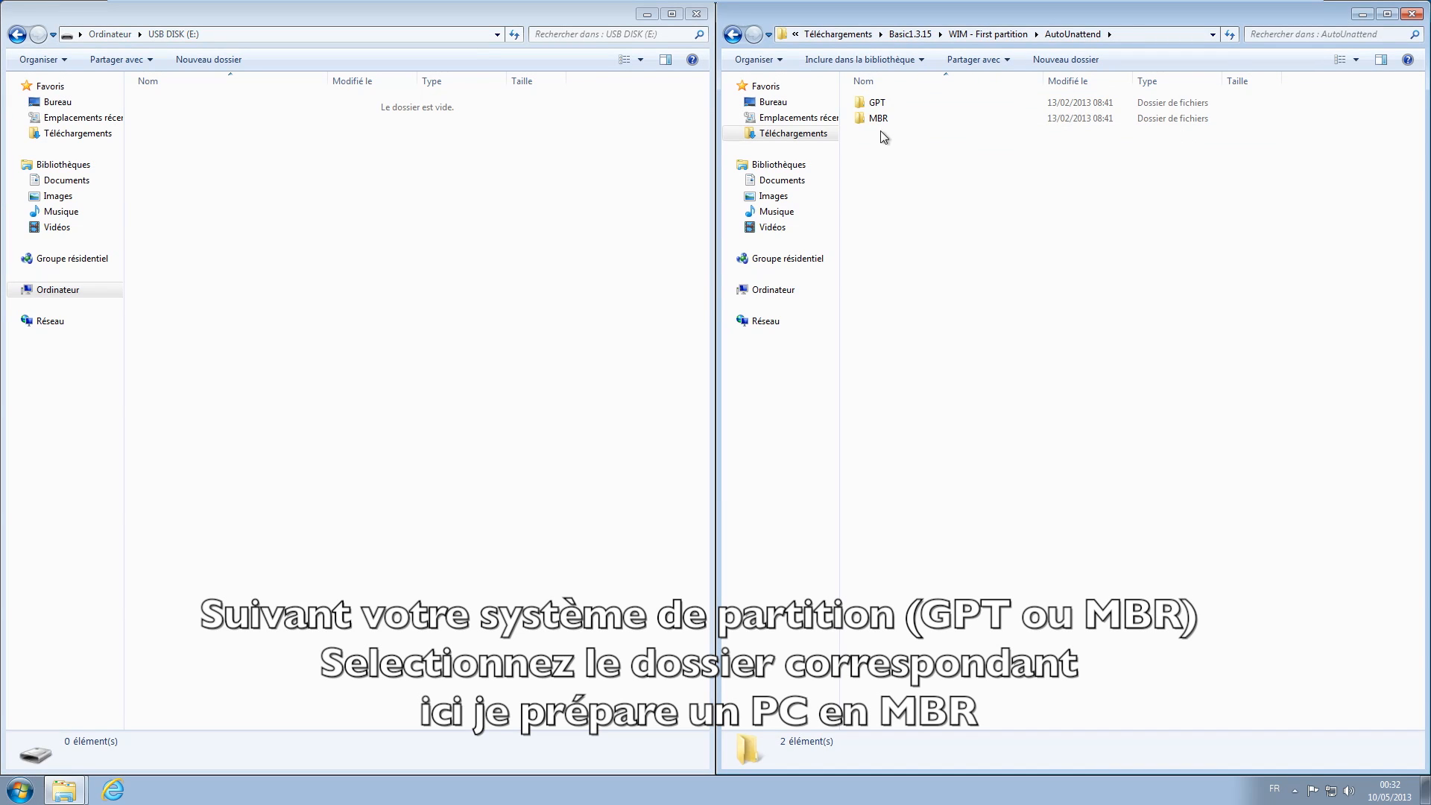
double_click(880, 118)
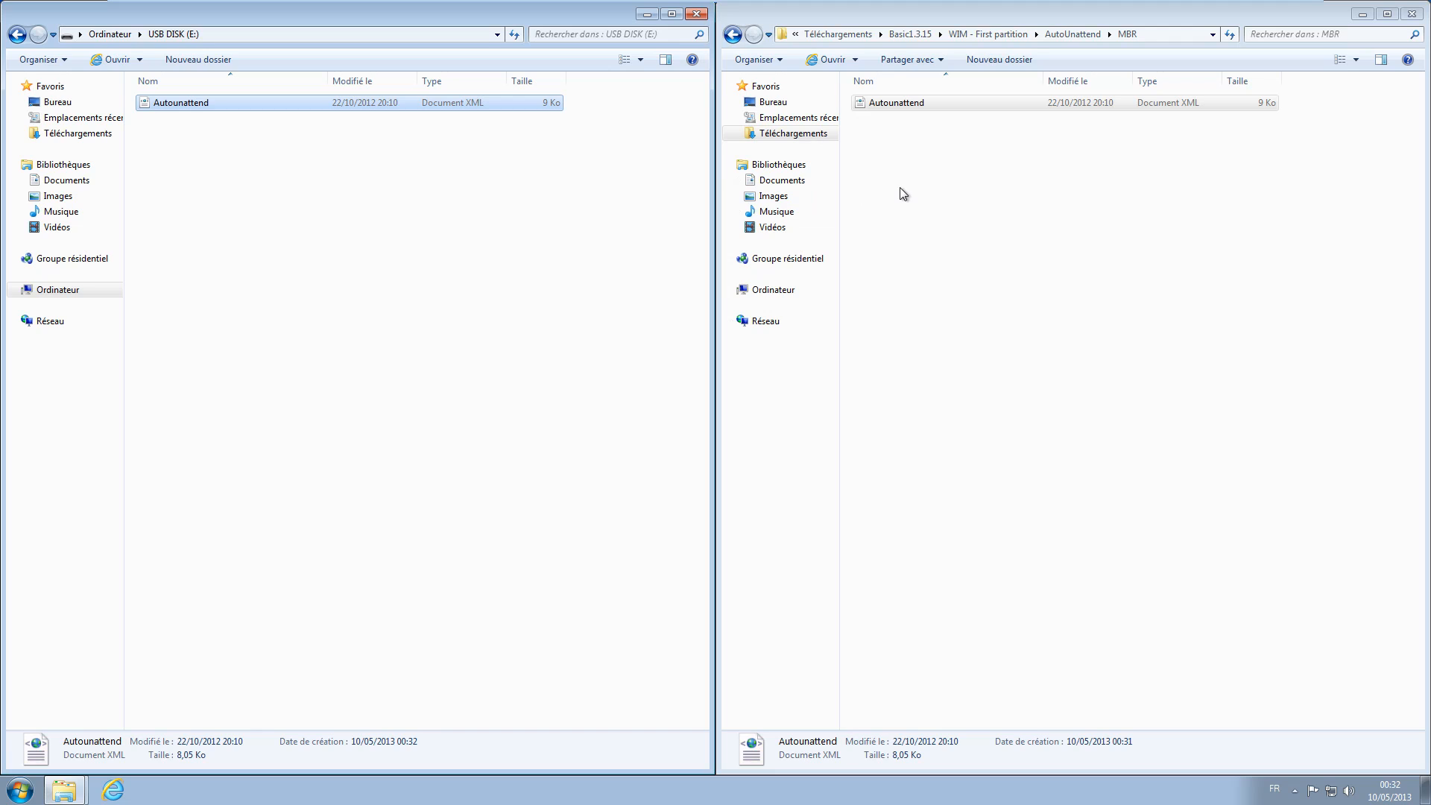
mouse_move(854, 149)
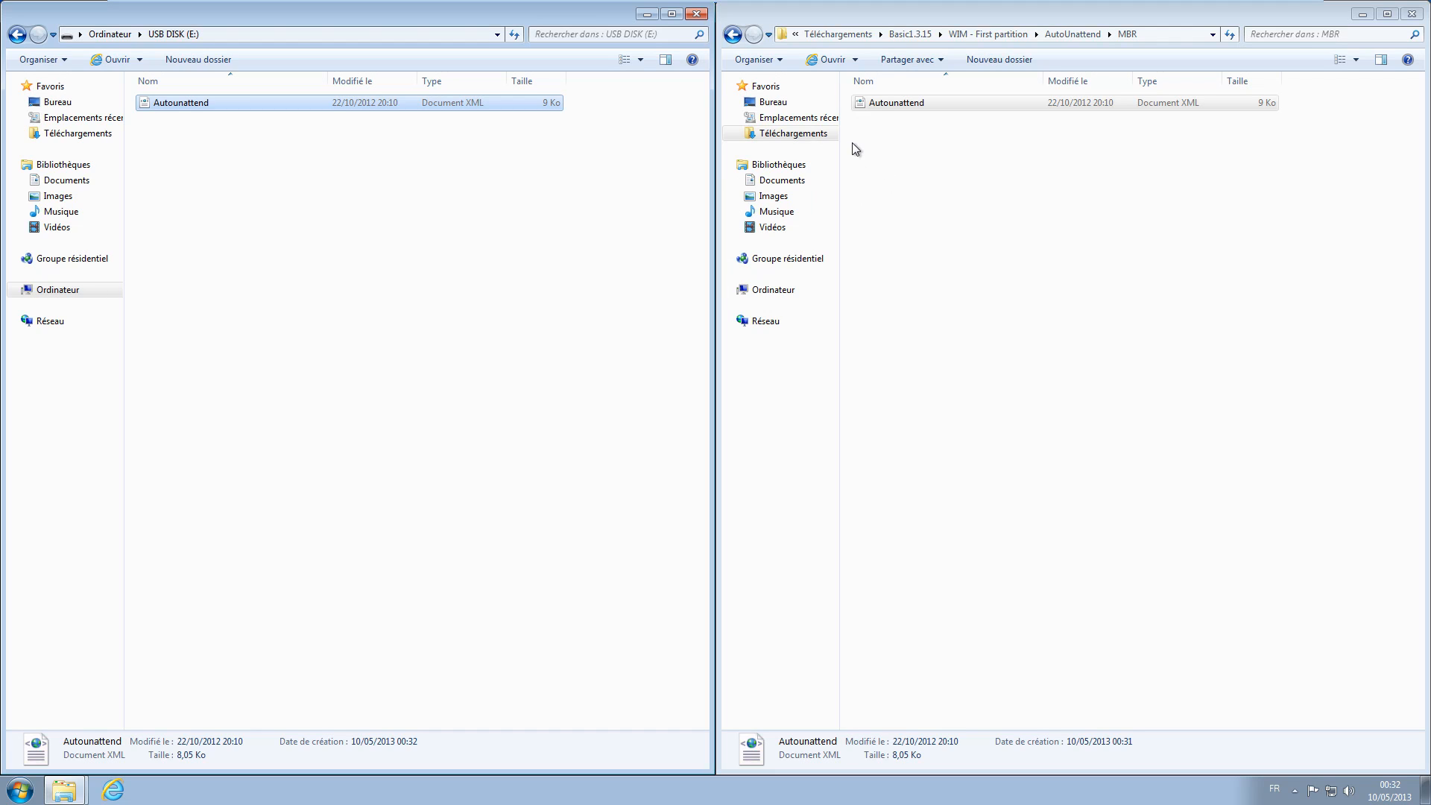
mouse_move(327, 70)
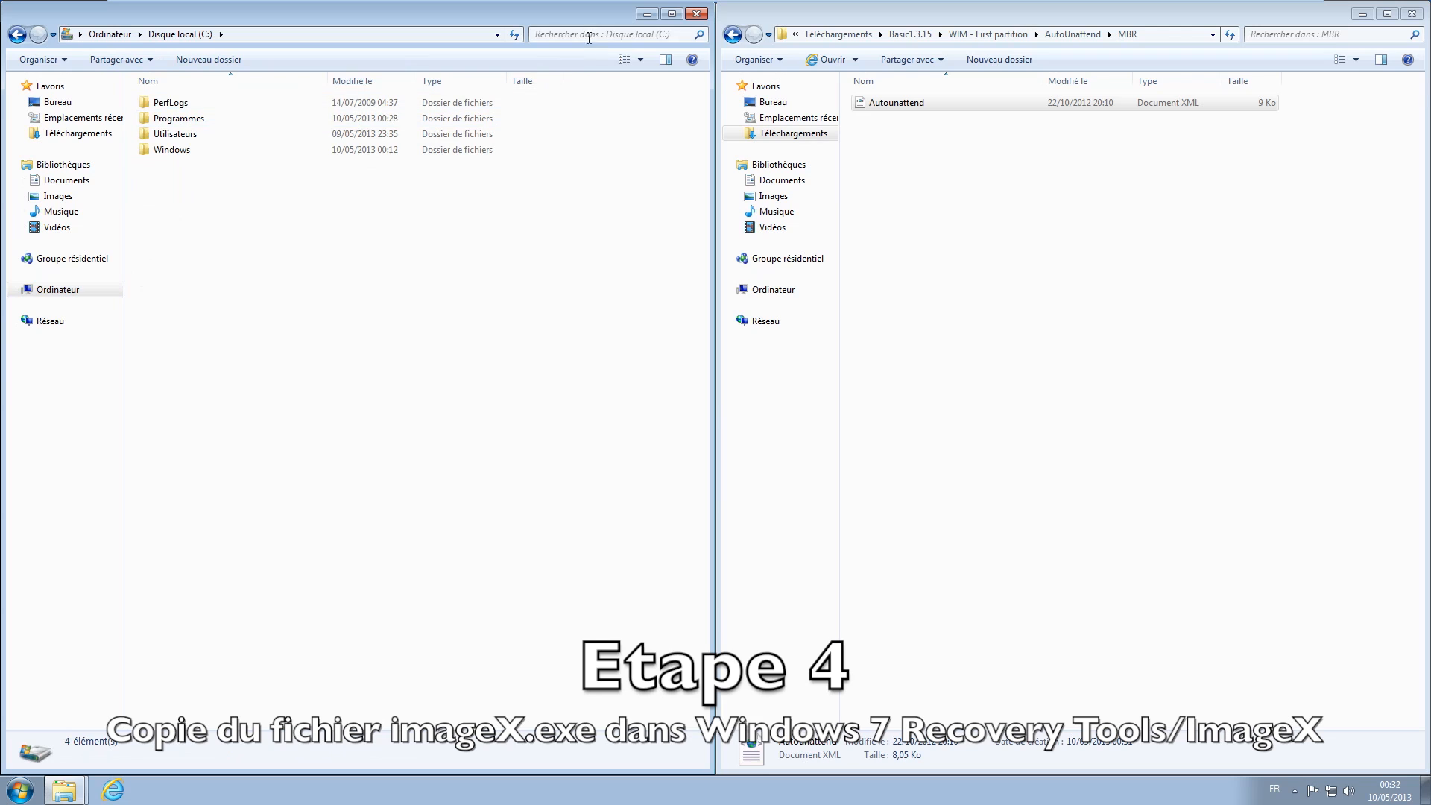
- Copy the x86 imagex from Windows AIK\Tools into the recovery tools' ImageX 32bits folder
text(imagex.exe)
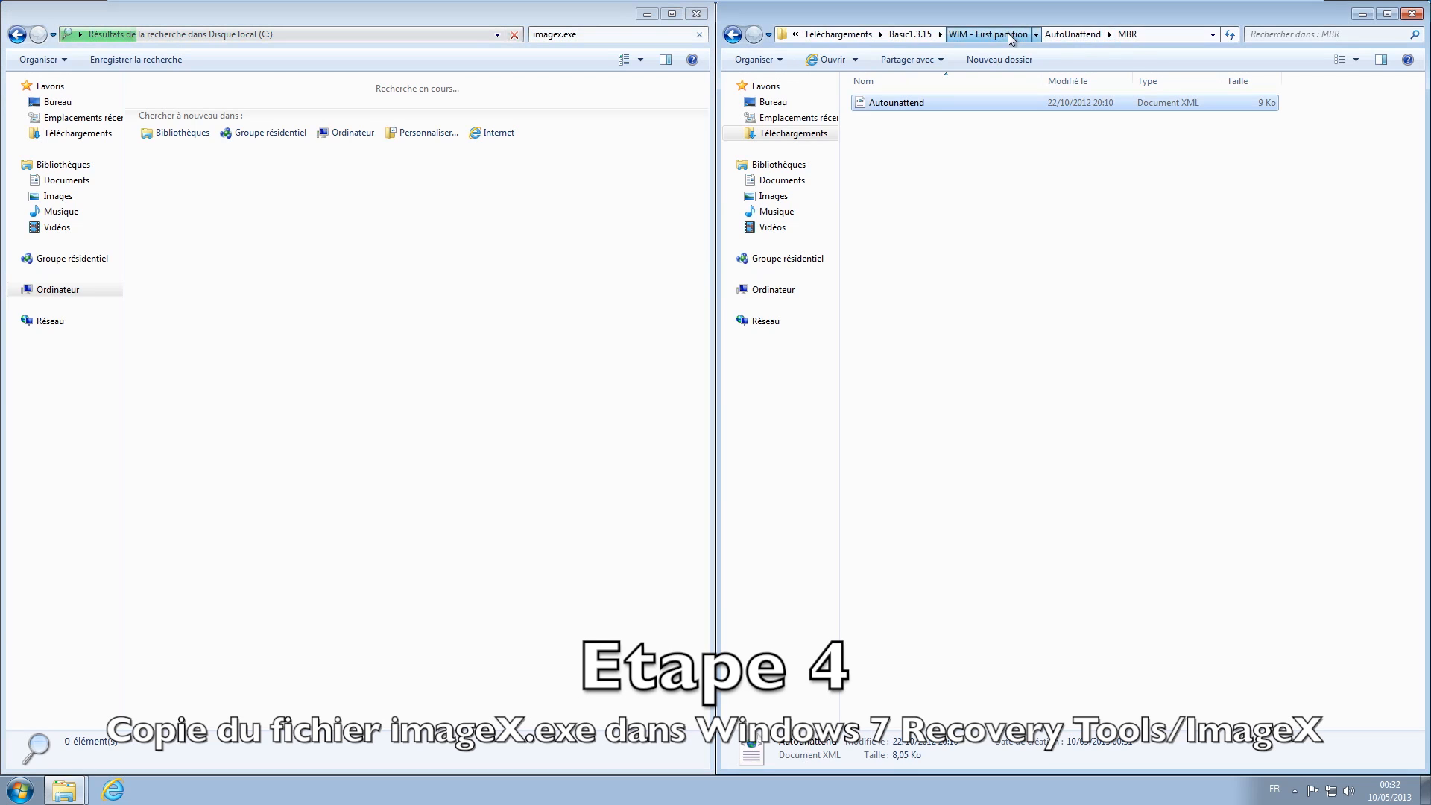
click(1098, 34)
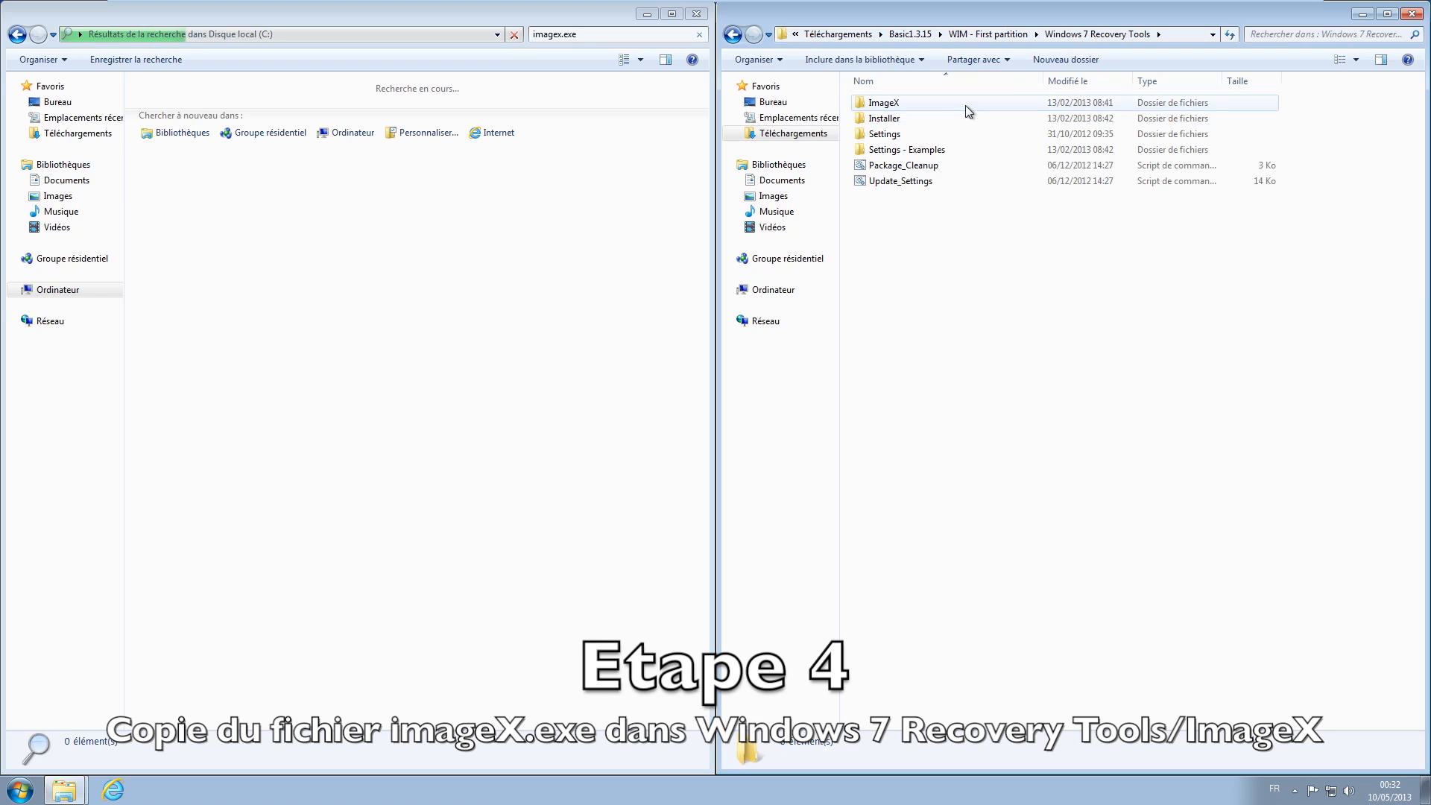
double_click(881, 103)
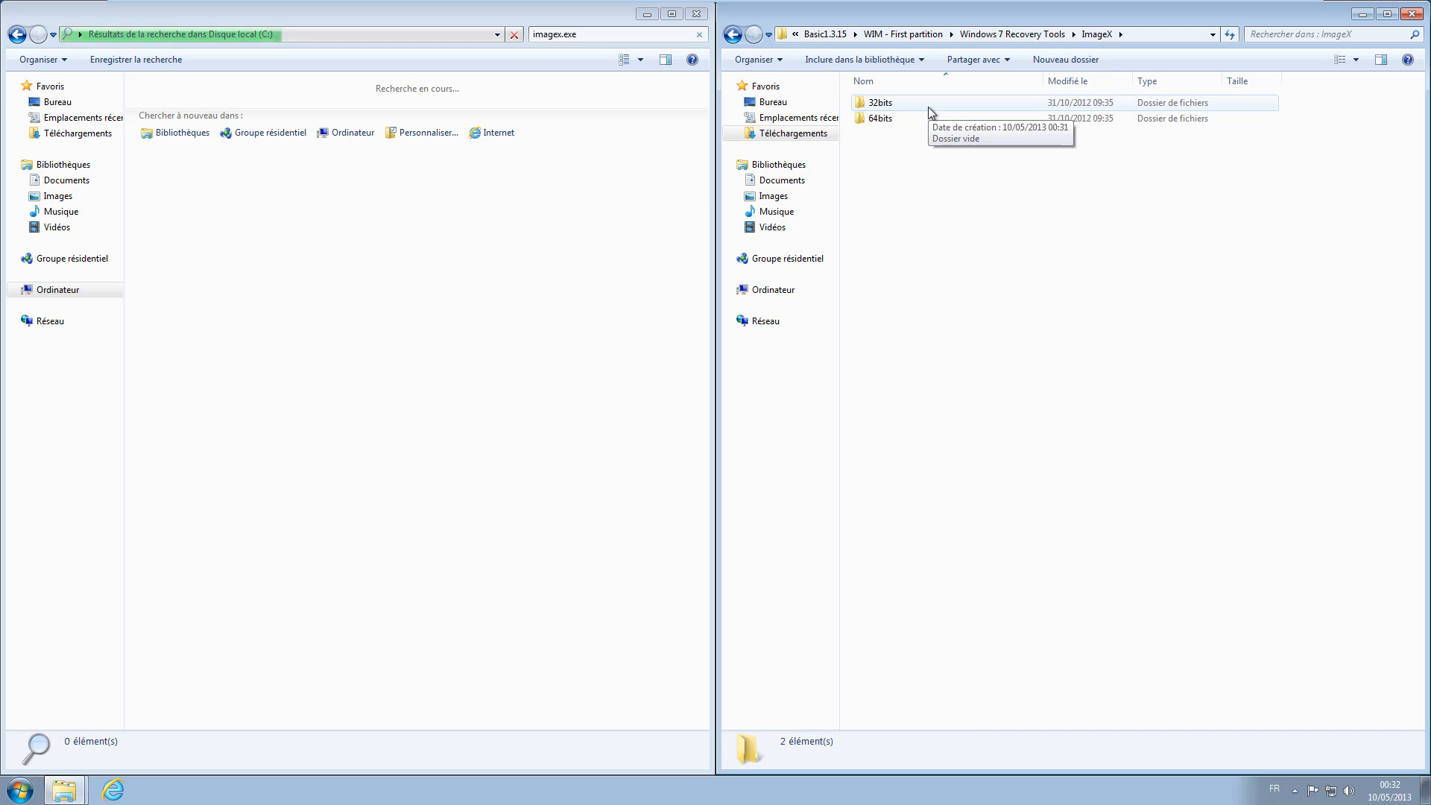
double_click(876, 102)
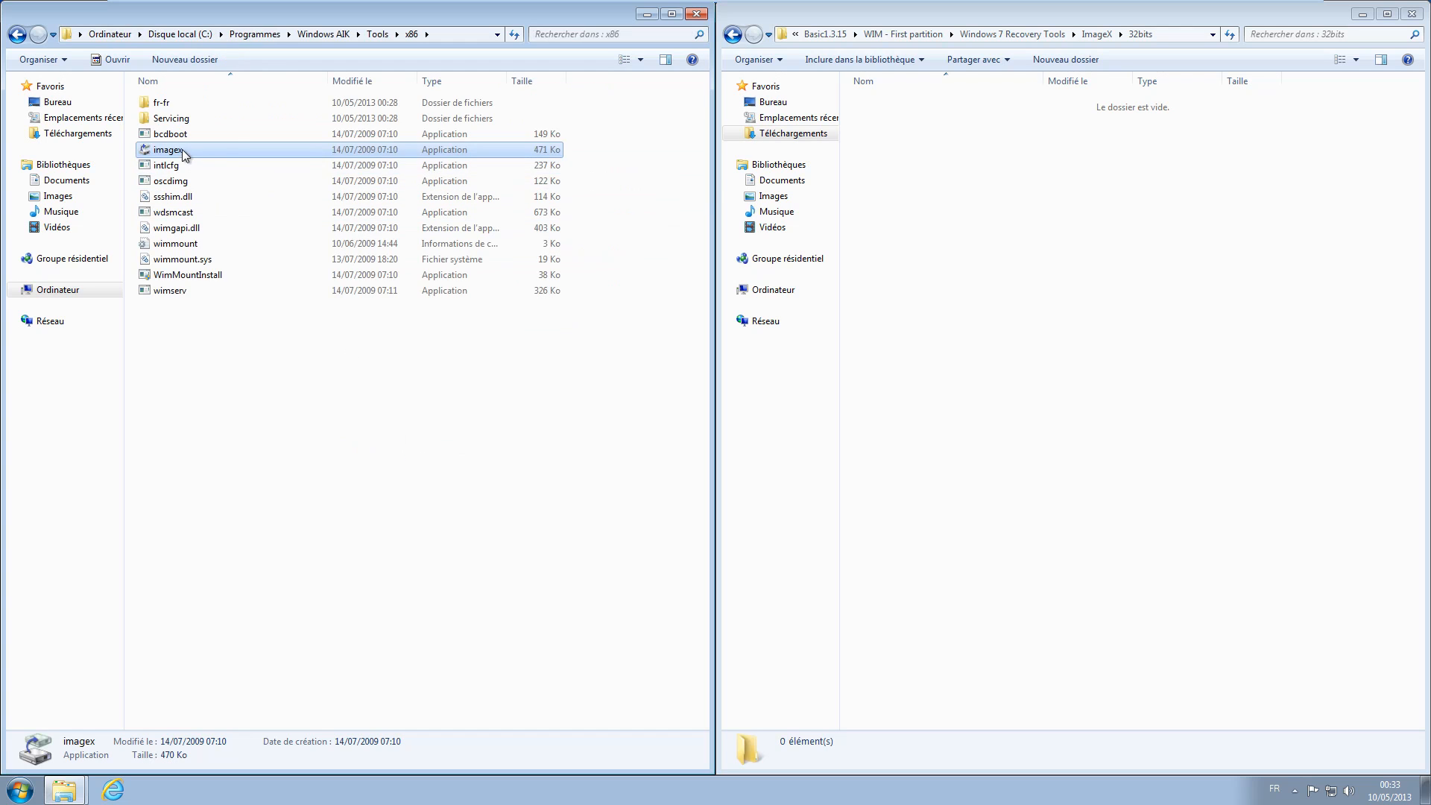
drag(167, 150, 930, 103)
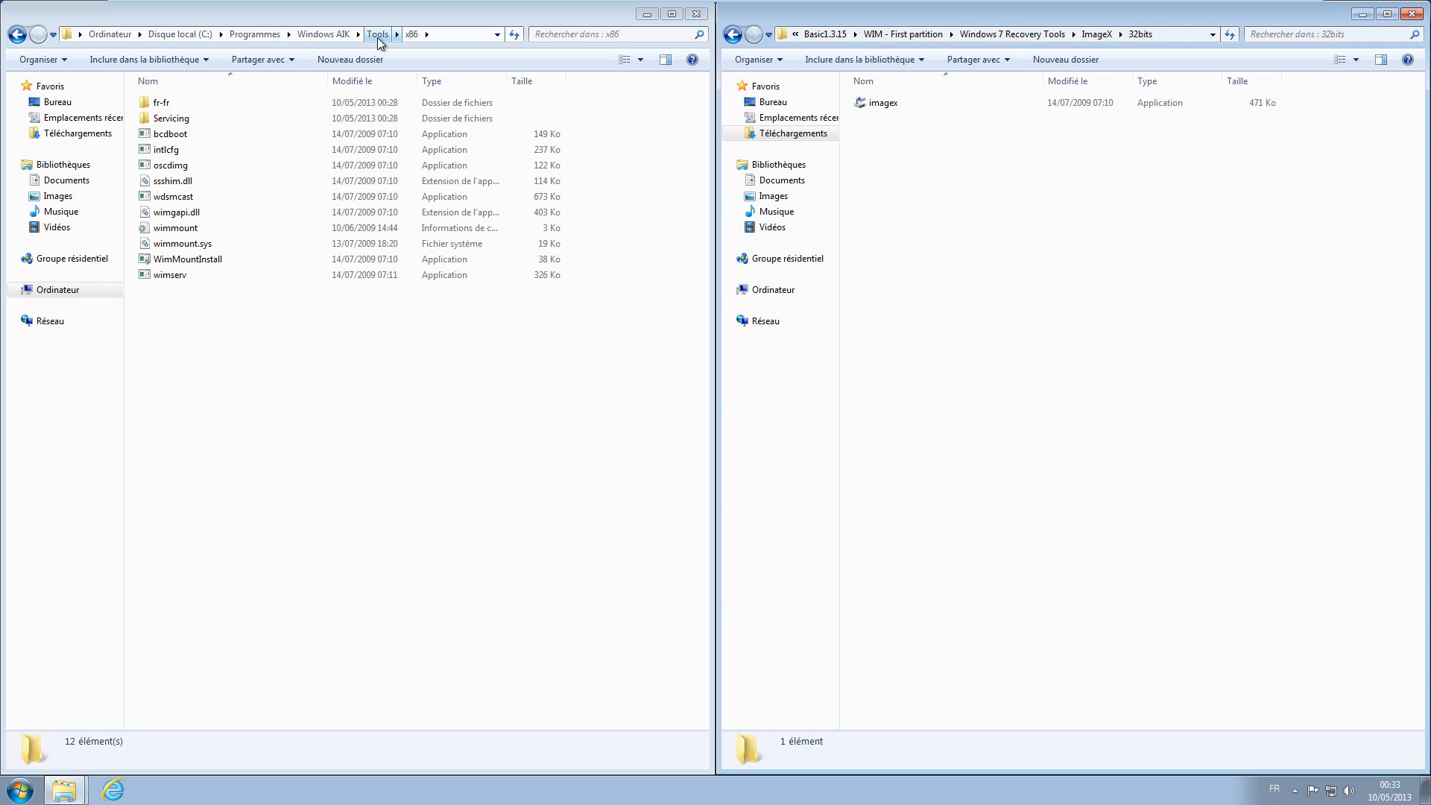
click(377, 34)
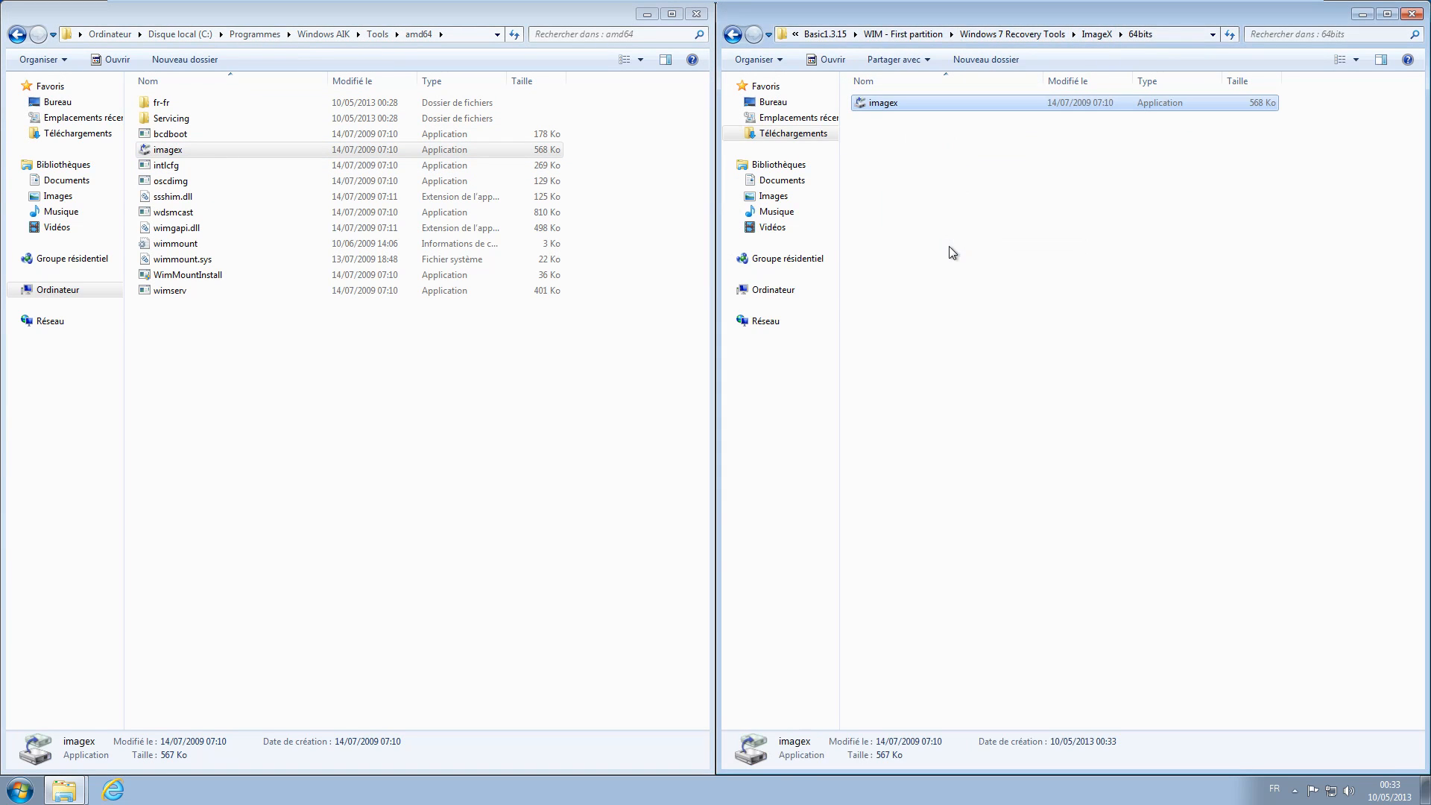
mouse_move(967, 198)
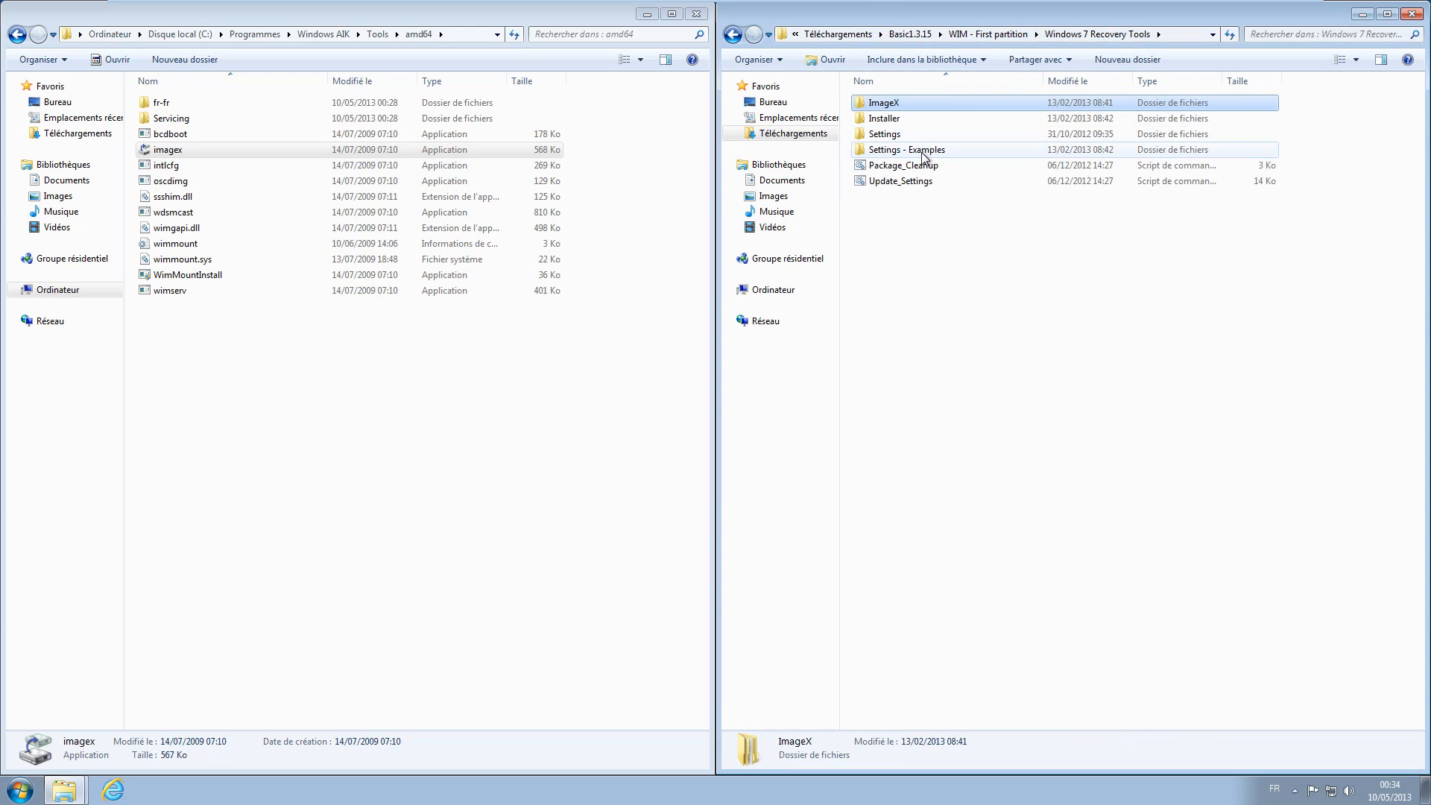
- Copy the Settings - Examples > MBR files into the recovery tools' Settings folder
double_click(905, 149)
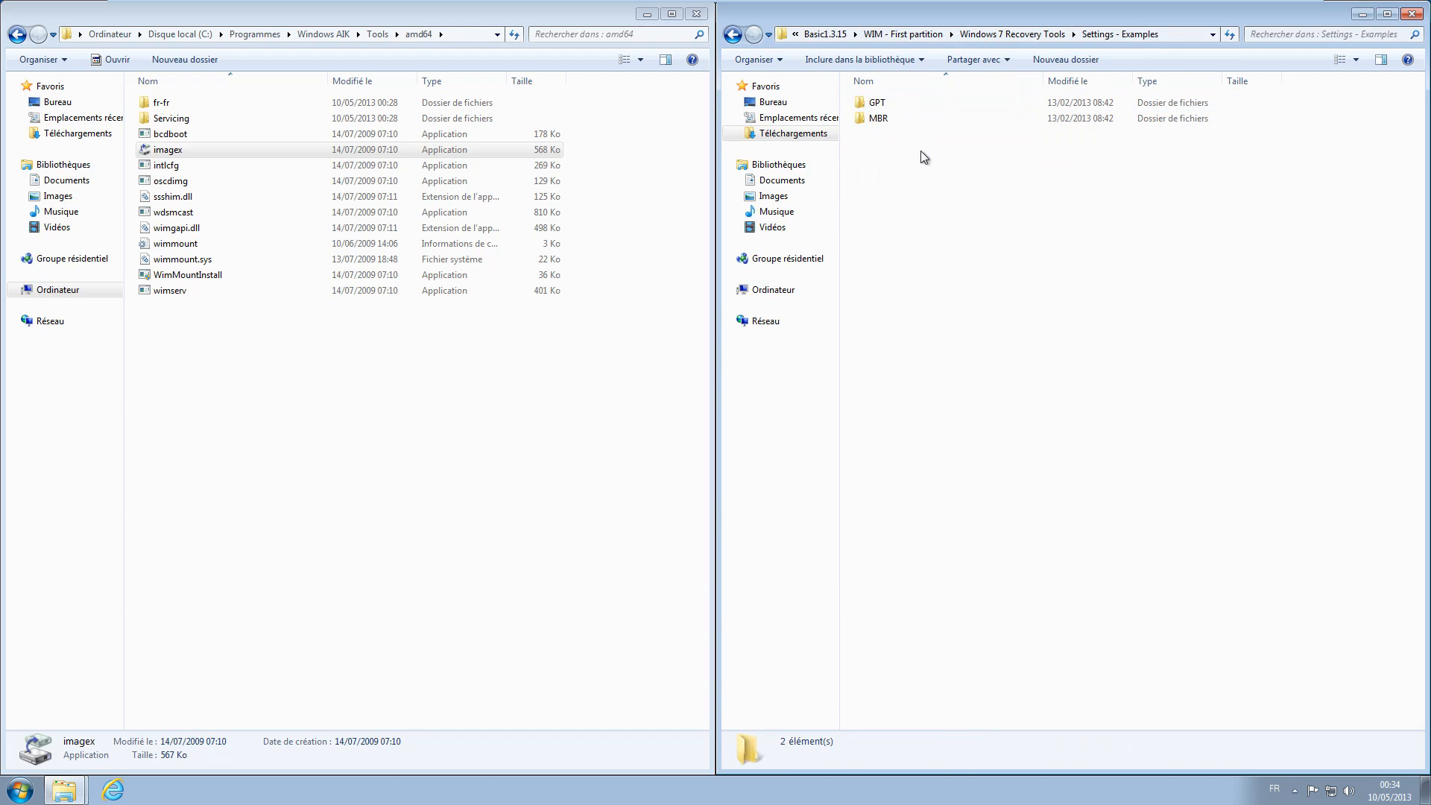
click(876, 118)
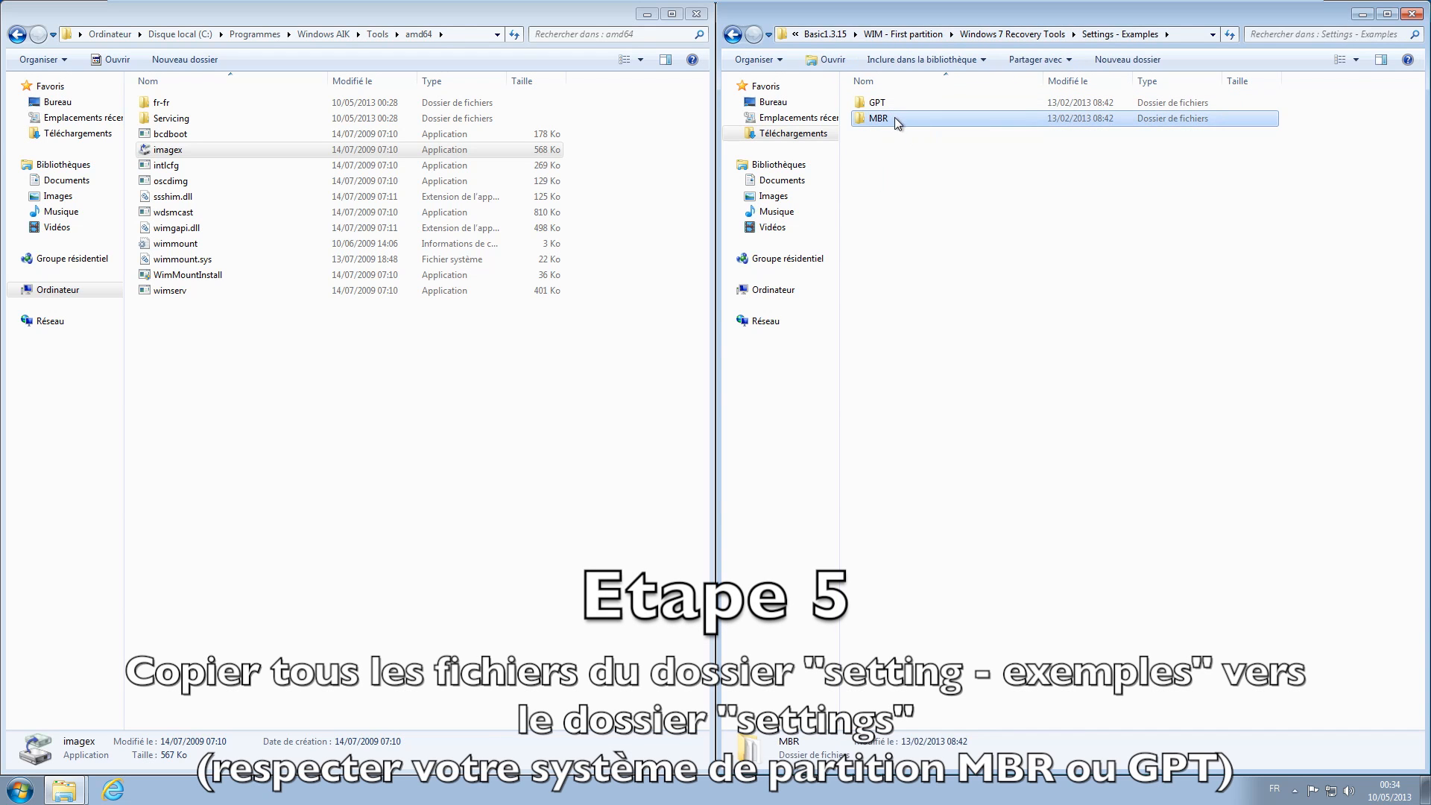
double_click(878, 119)
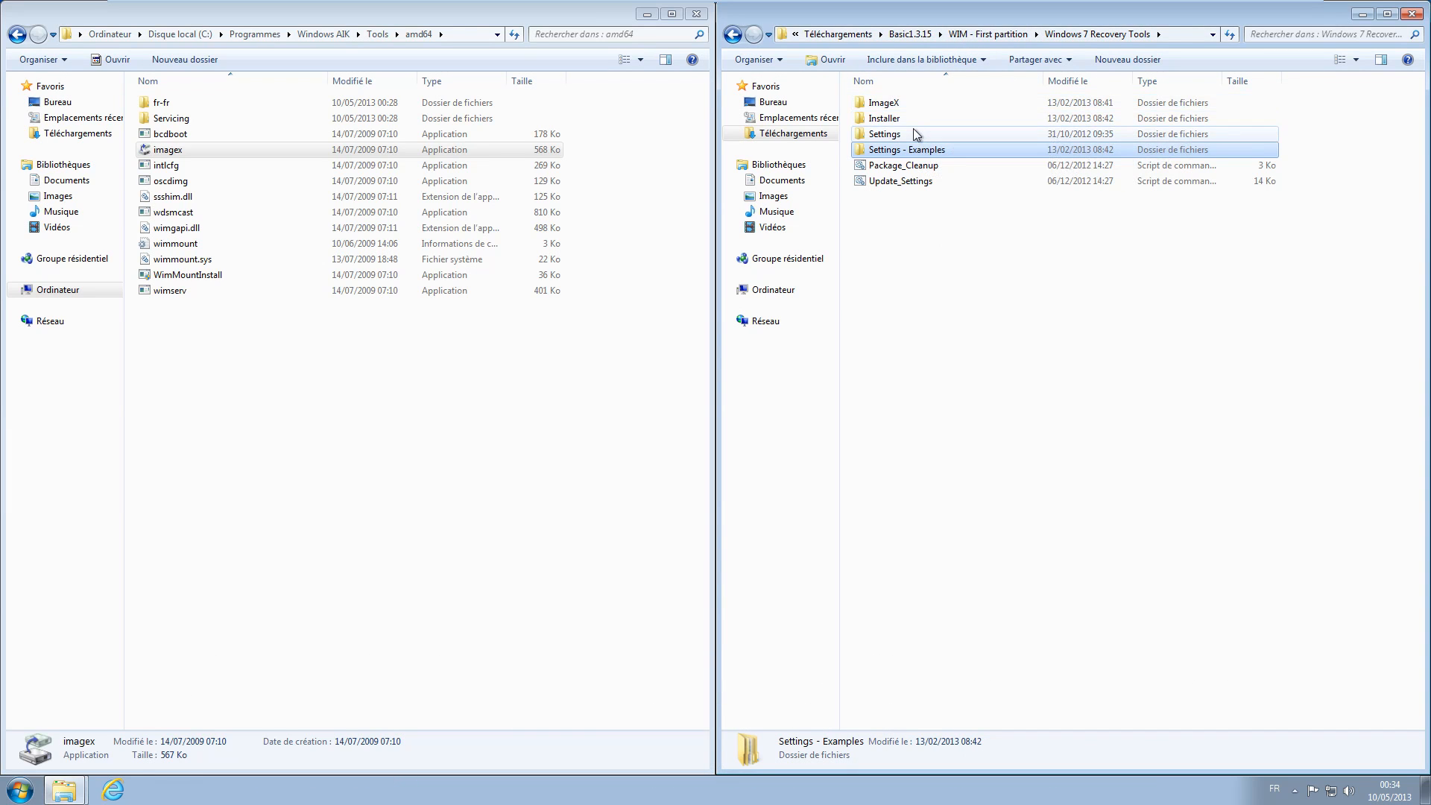
double_click(882, 133)
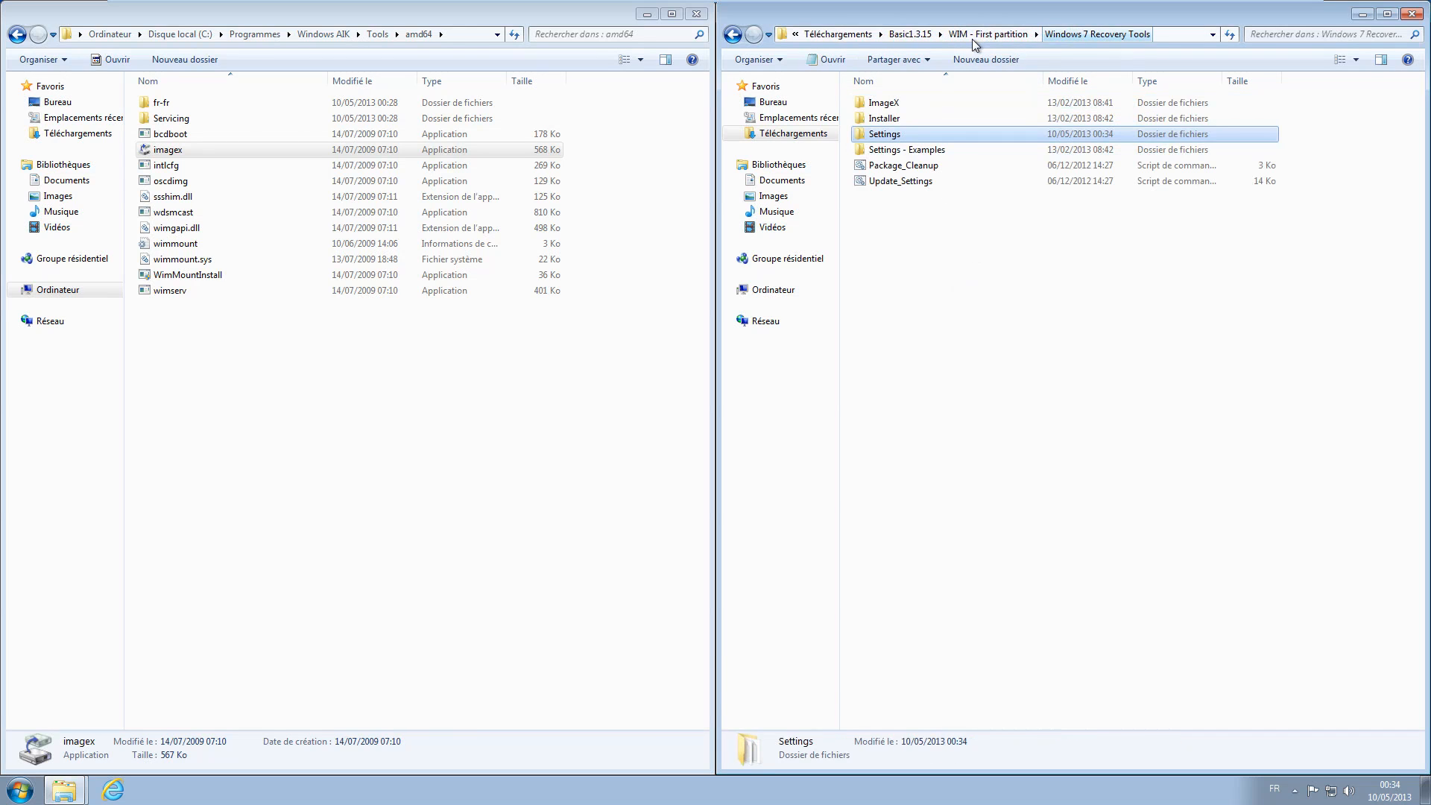
- Run Update_Settings.cmd and put the Installer folder on the USB DISK (E:)
click(903, 181)
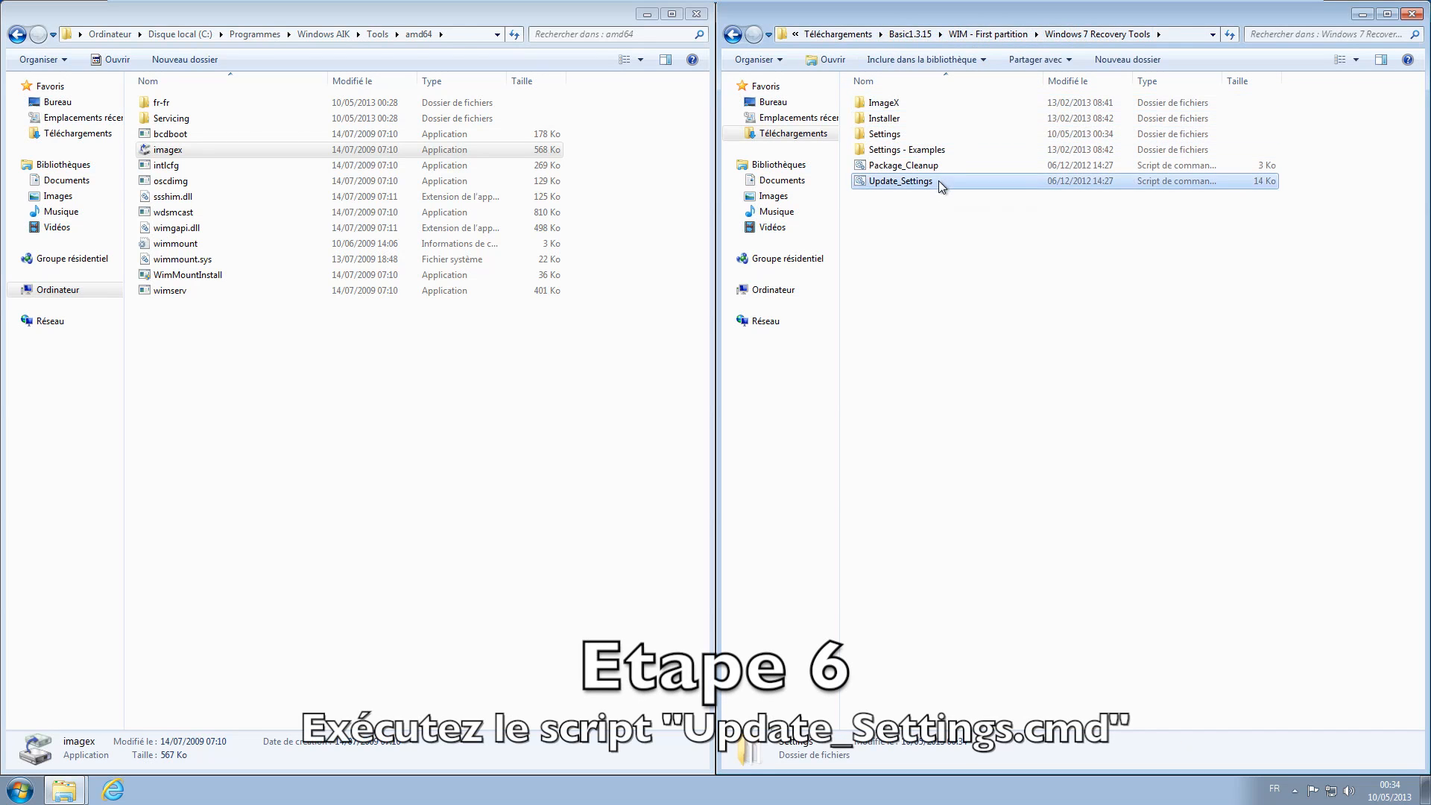
double_click(900, 180)
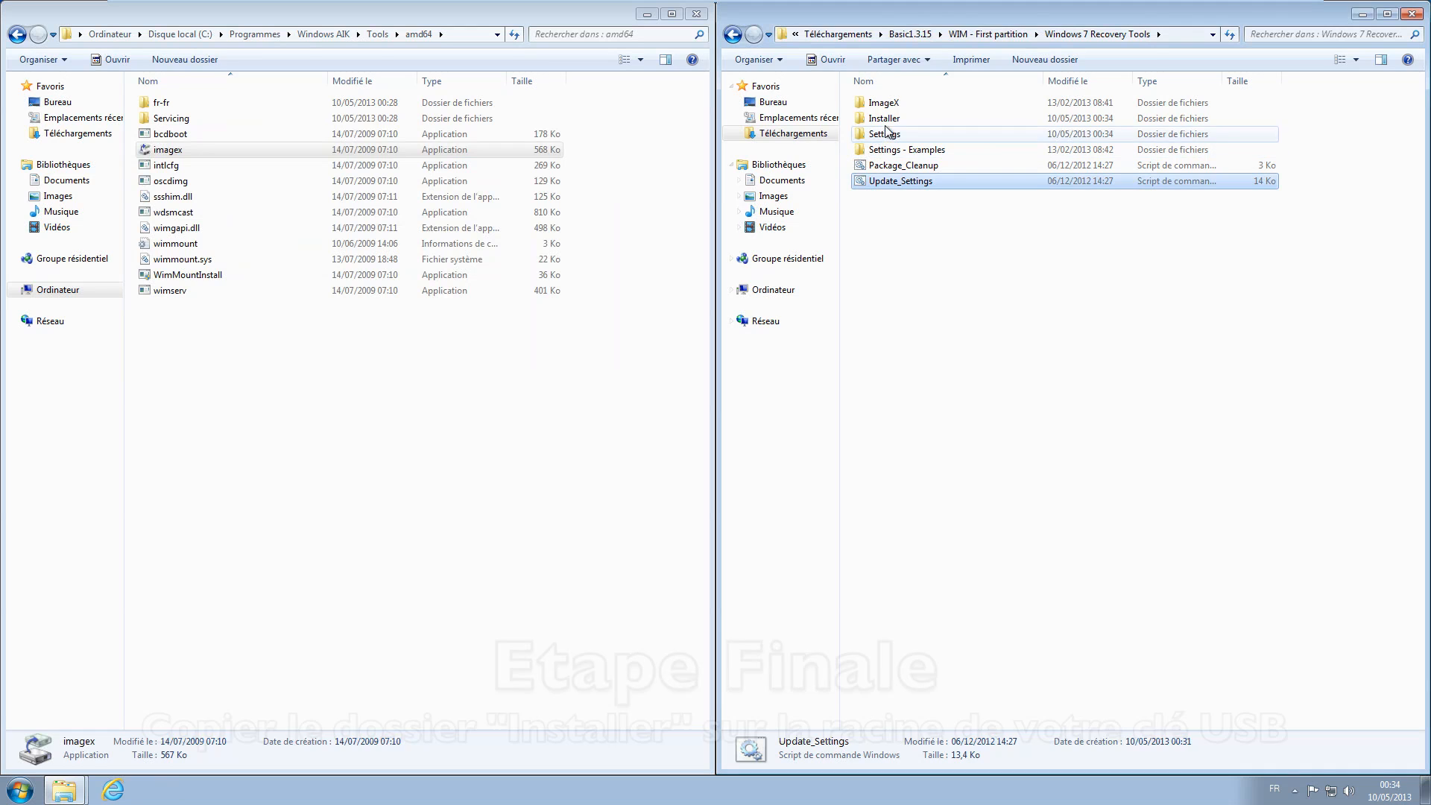
double_click(882, 117)
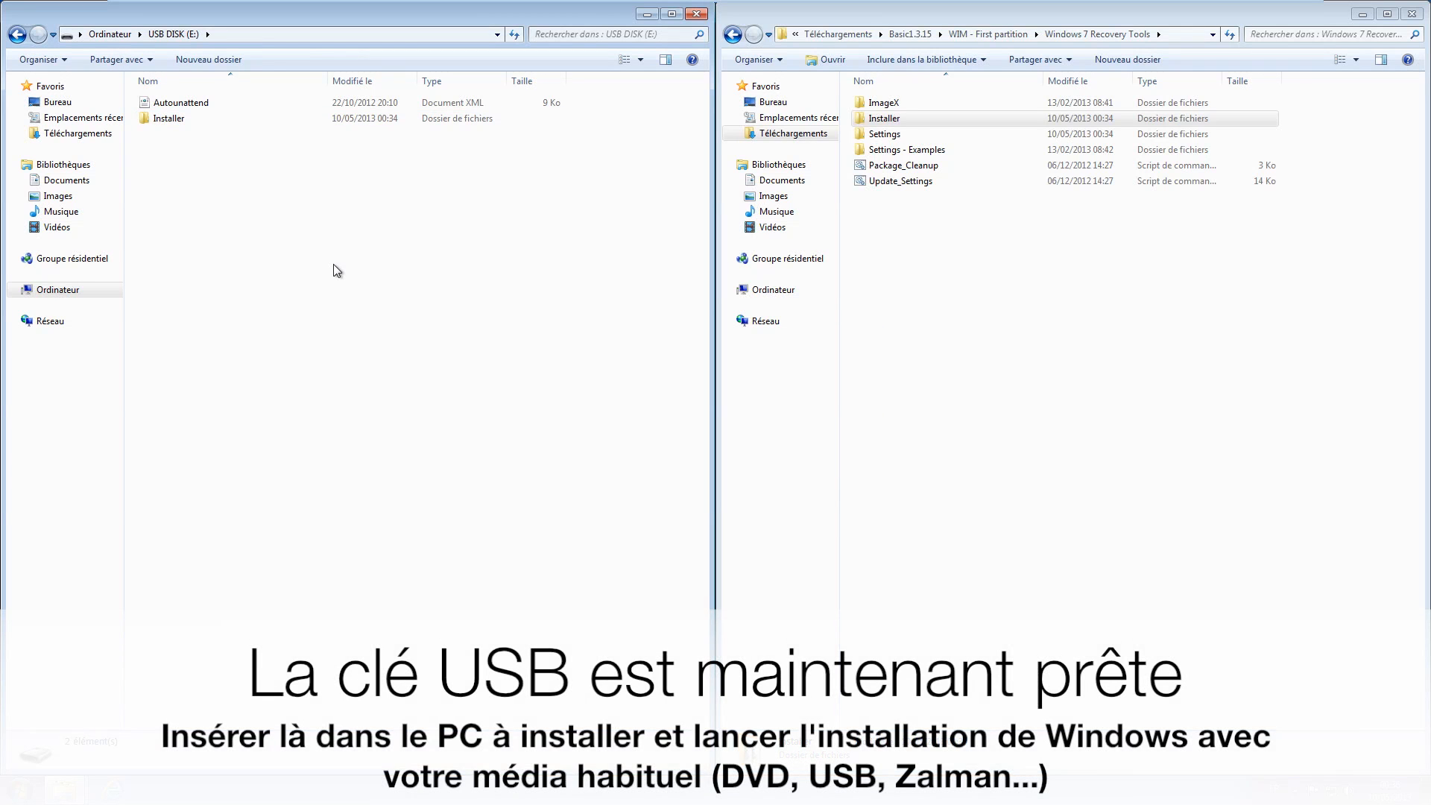
mouse_move(387, 317)
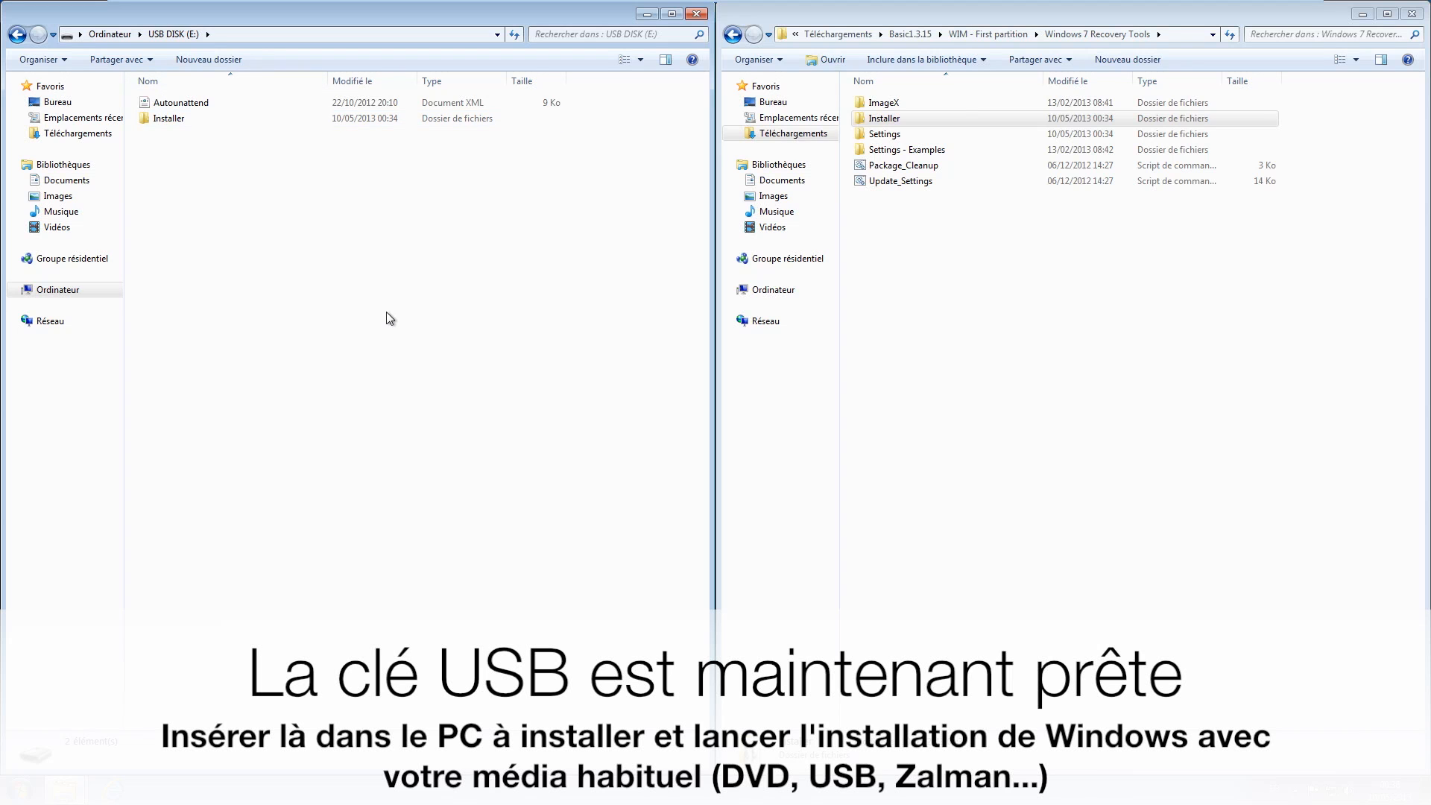